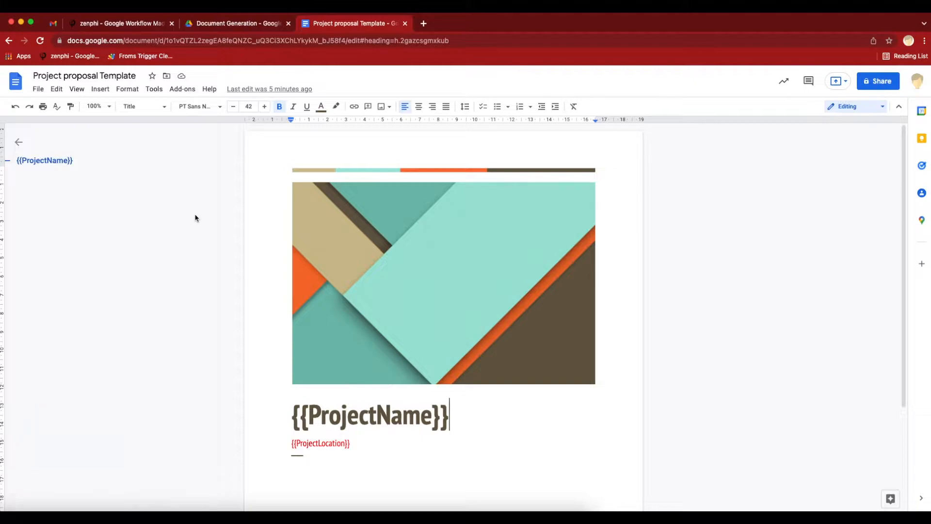
{"action": "mouse_move", "coordinate": [401, 372]}
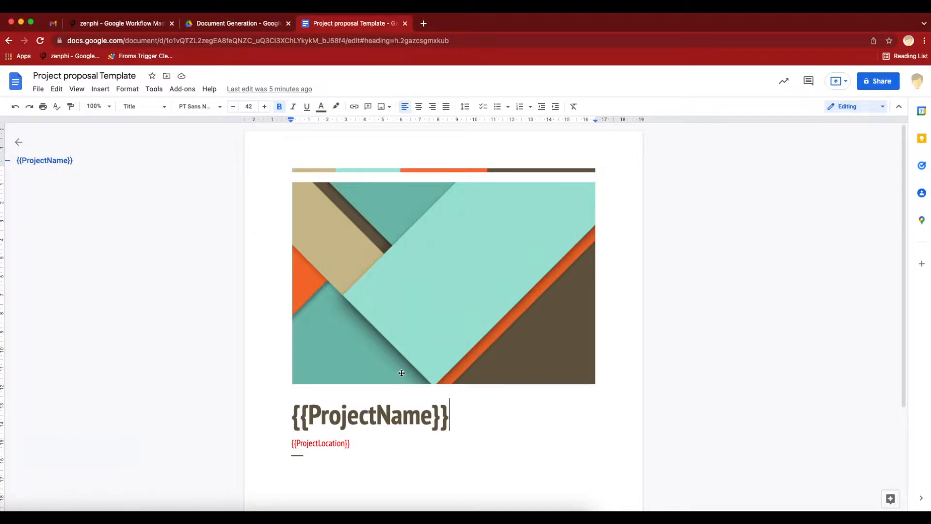
{"action": "mouse_move", "coordinate": [348, 445]}
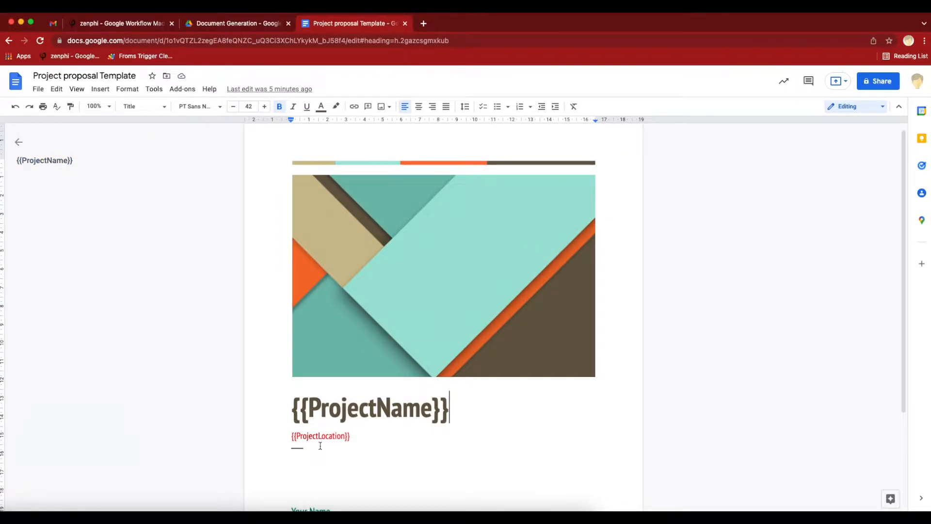
Set the banner image's alt-text title to {{ProjectImage}} in the Google Docs template.
{"action": "scroll", "scroll_direction": "down", "scroll_amount": 3}
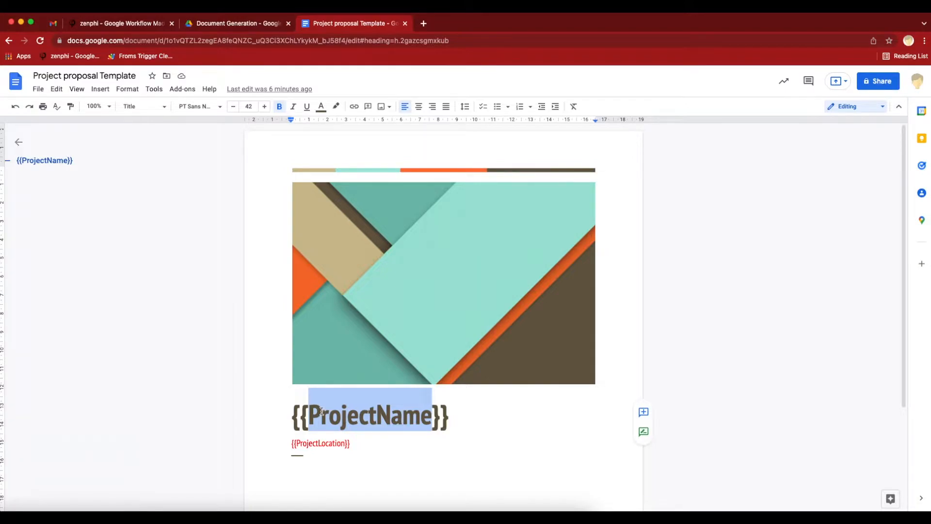
{"action": "left_click", "coordinate": [442, 283]}
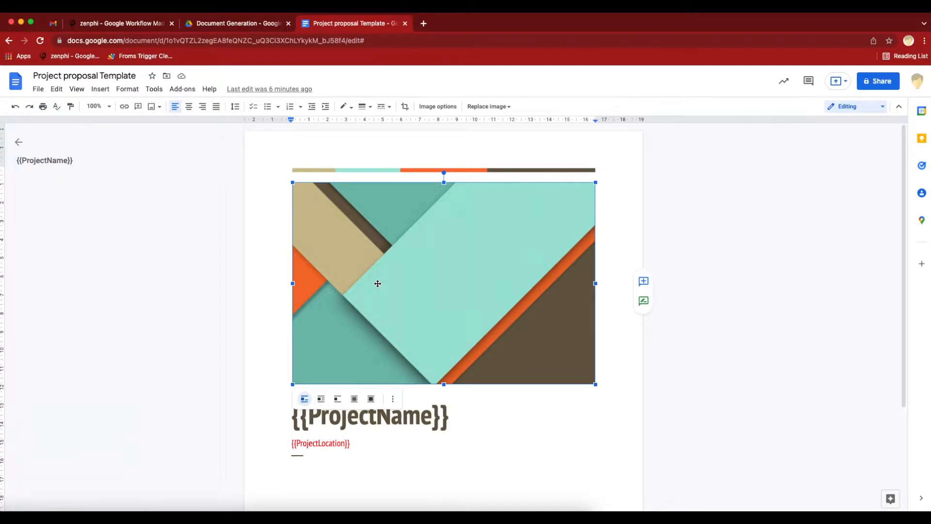
{"action": "right_click", "coordinate": [378, 283]}
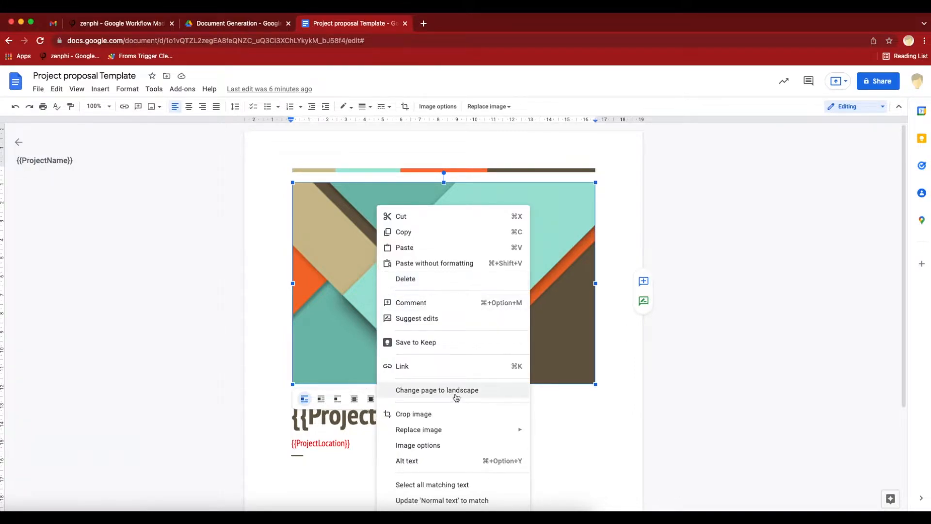
{"action": "left_click", "coordinate": [407, 460]}
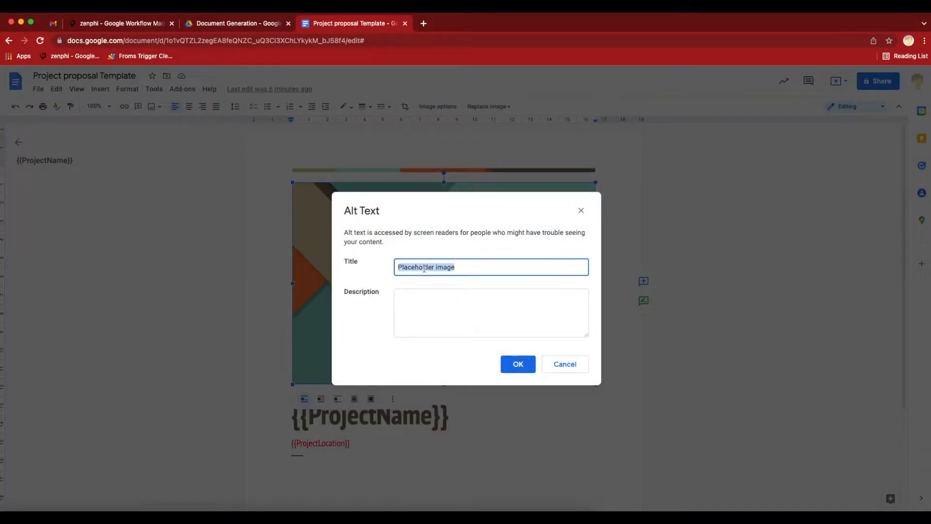
{"action": "type", "text": "("}
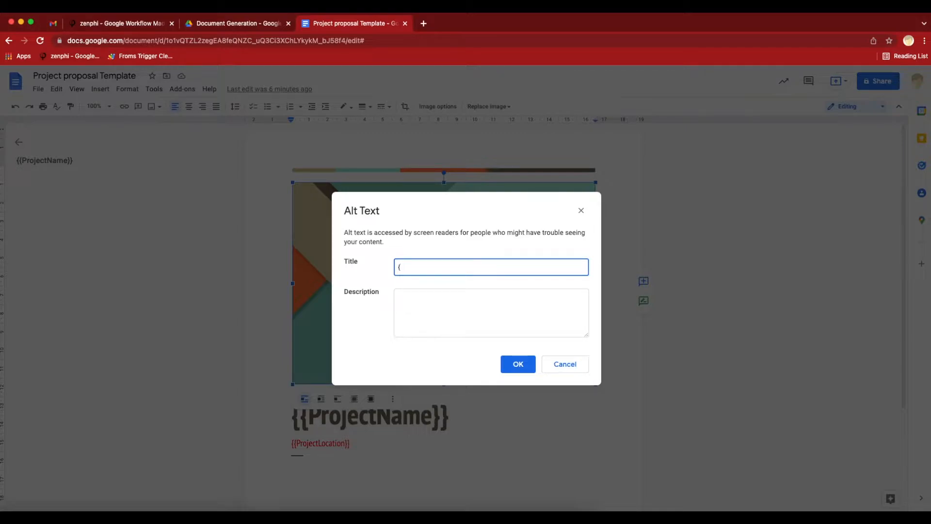
{"action": "type", "text": "("}
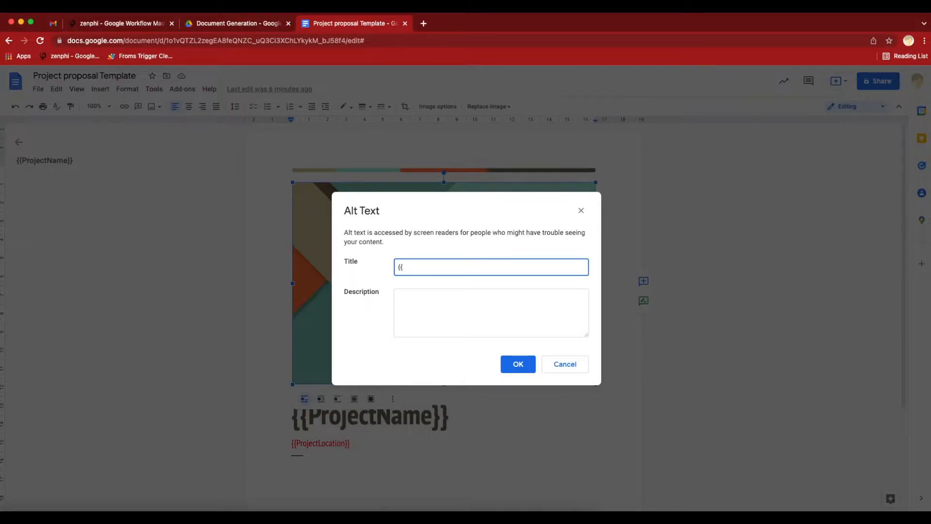
{"action": "type", "text": "Project"}
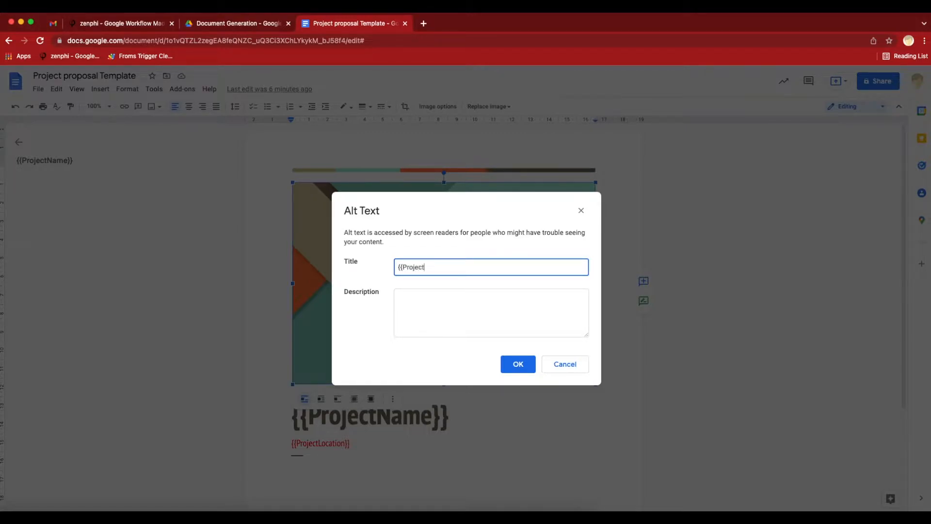
{"action": "type", "text": "Image}}"}
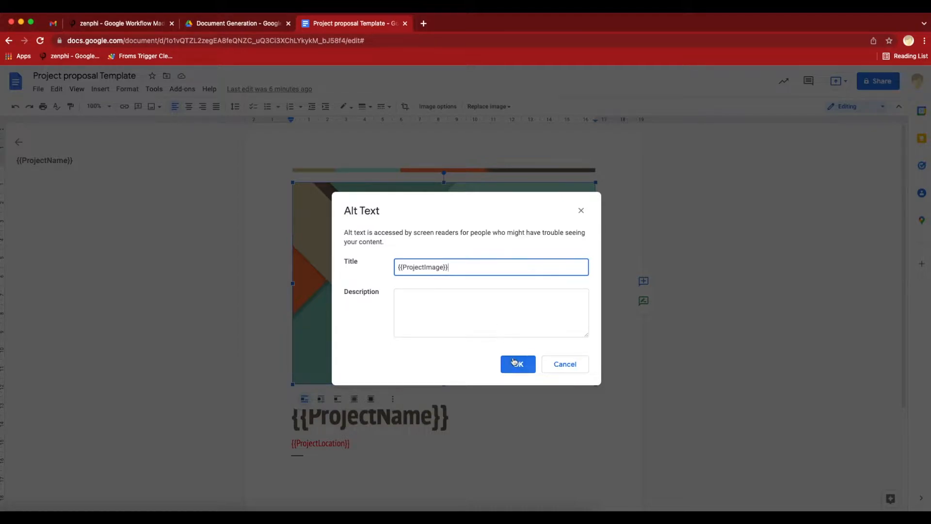
{"action": "left_click", "coordinate": [518, 364]}
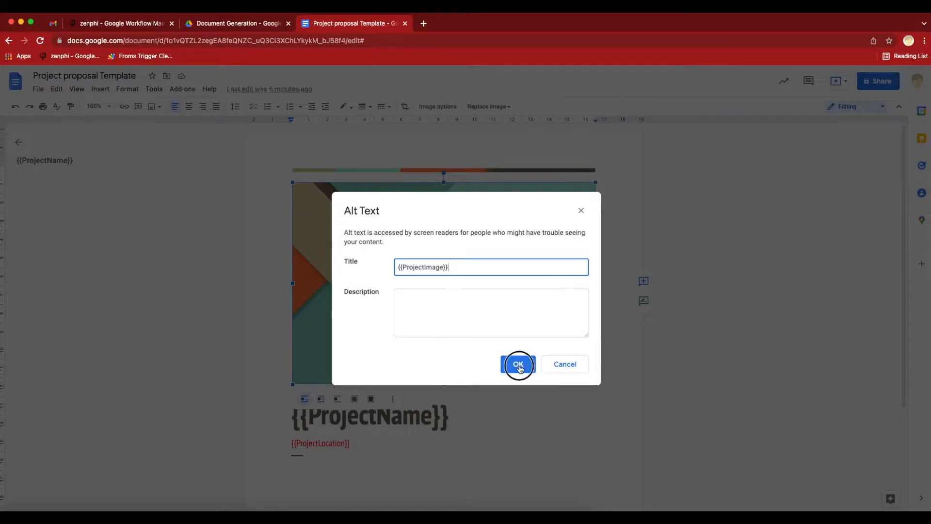
{"action": "left_click", "coordinate": [517, 363]}
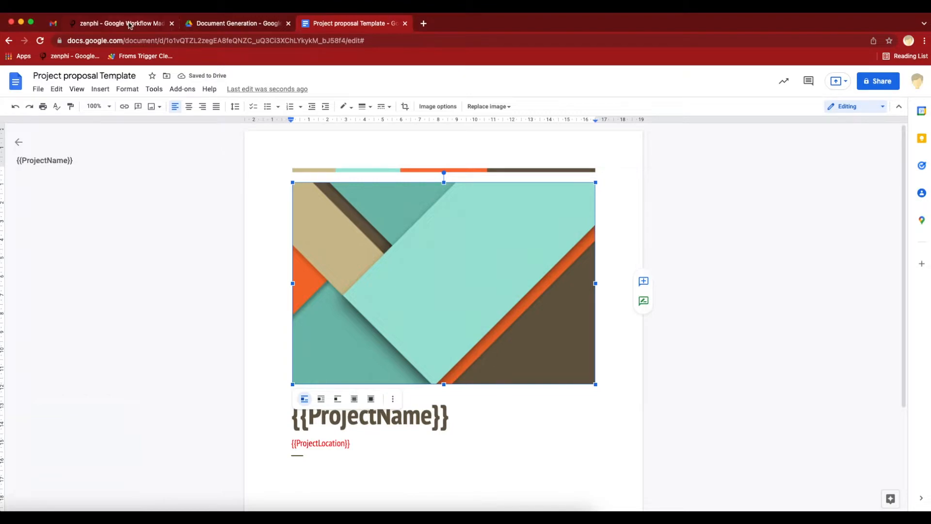
In the zenphi designer, expand the Google Docs actions to add Generate Document Using Template.
{"action": "left_click", "coordinate": [119, 23]}
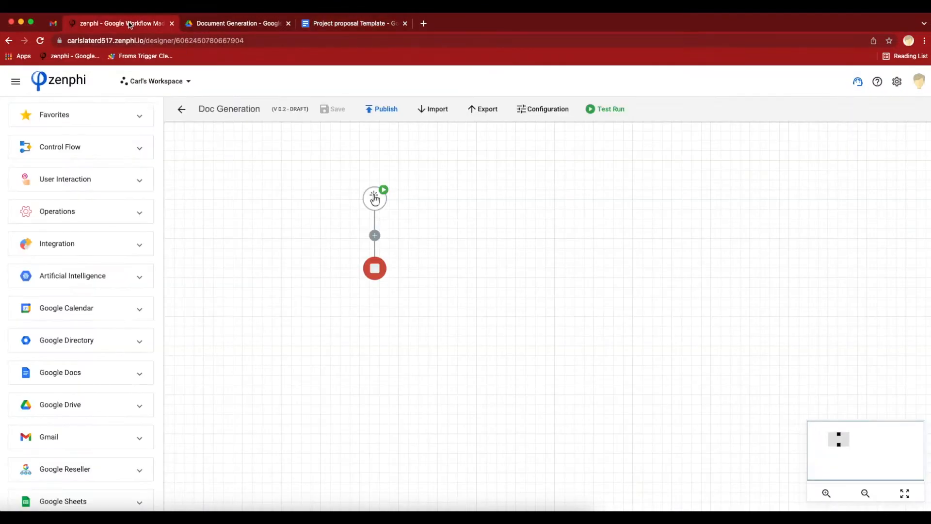
{"action": "mouse_move", "coordinate": [232, 319]}
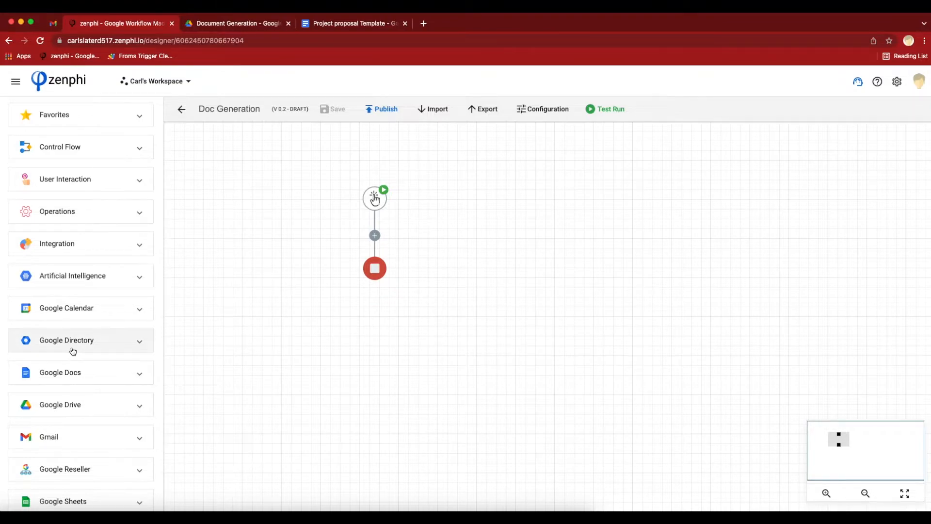
{"action": "left_click", "coordinate": [59, 372]}
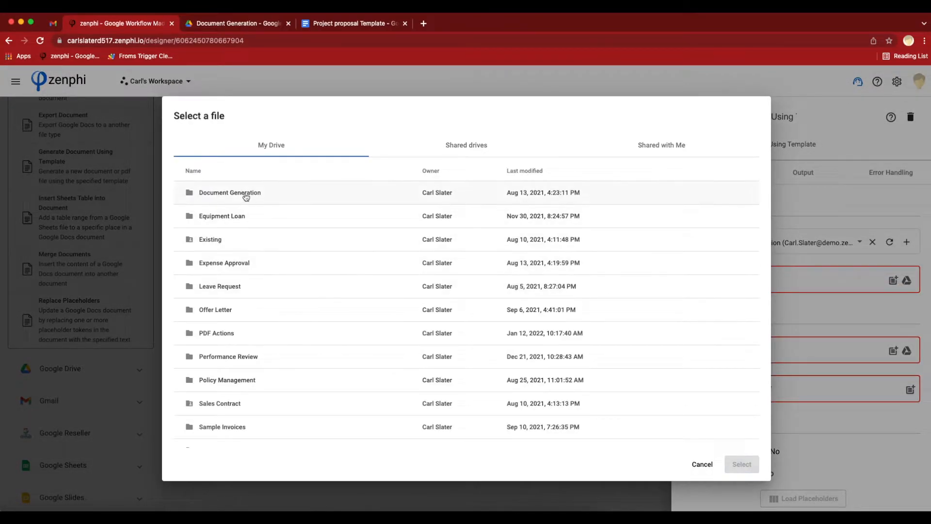
Choose Project proposal Template from the Document Generation folder as the step's template.
{"action": "double_click", "coordinate": [230, 192]}
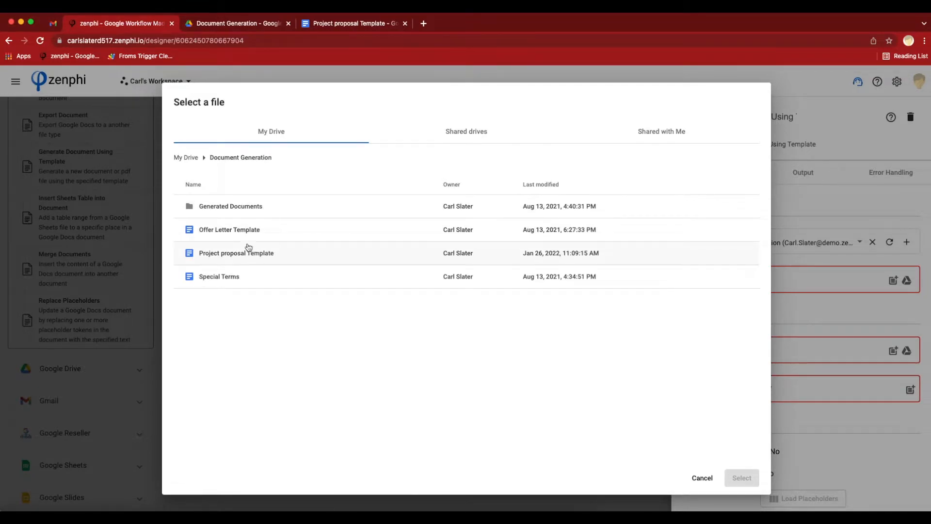
{"action": "left_click", "coordinate": [236, 252]}
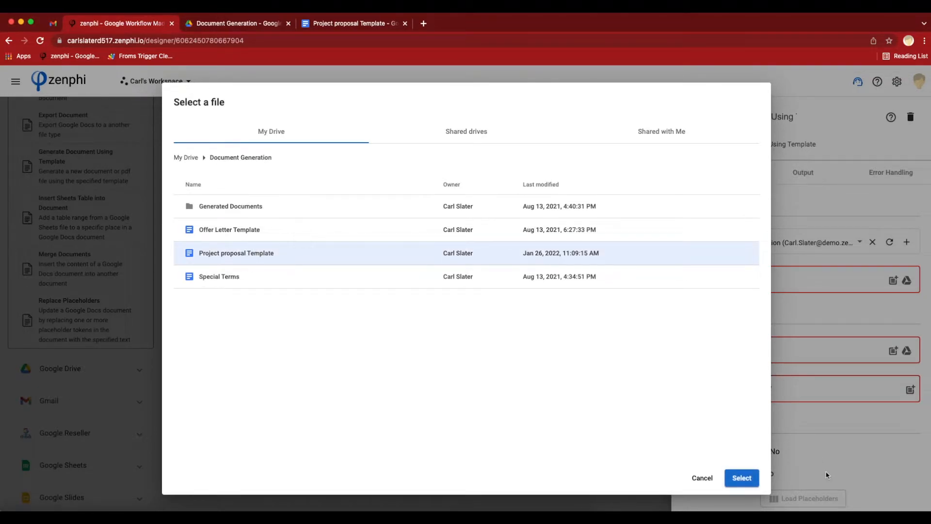
{"action": "left_click", "coordinate": [741, 477]}
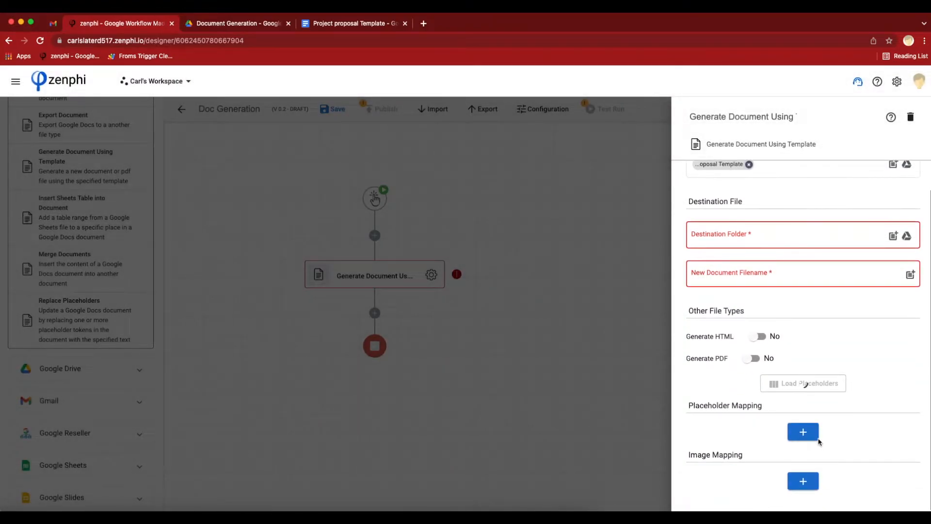
Load placeholders, mapping {{ProjectName}} to 'My 2022 Project' and {{ProjectLocation}} to 'Melbourne'.
{"action": "left_click", "coordinate": [802, 383]}
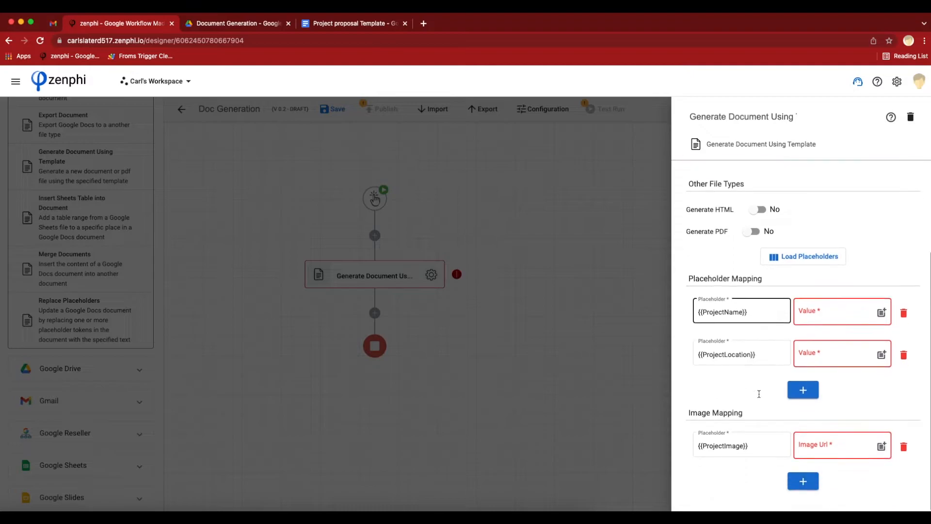
{"action": "left_click", "coordinate": [741, 445]}
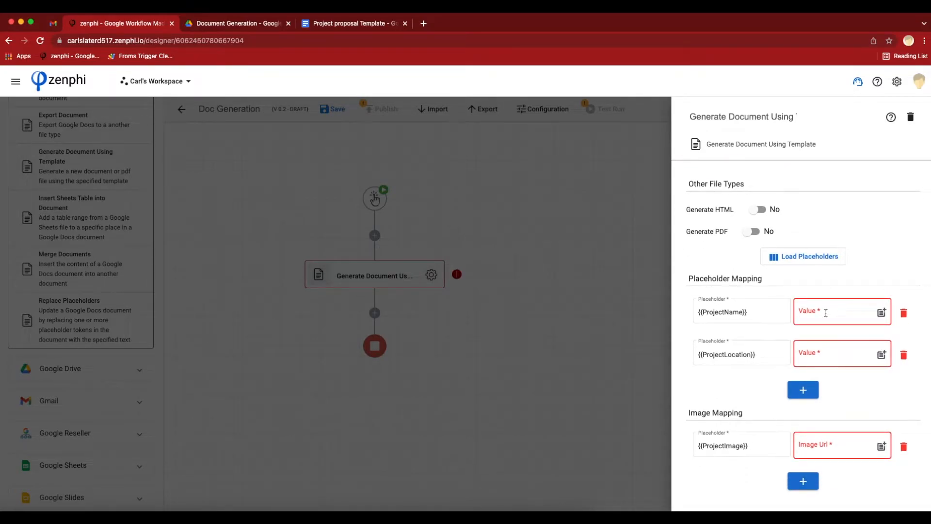
{"action": "left_click", "coordinate": [837, 311]}
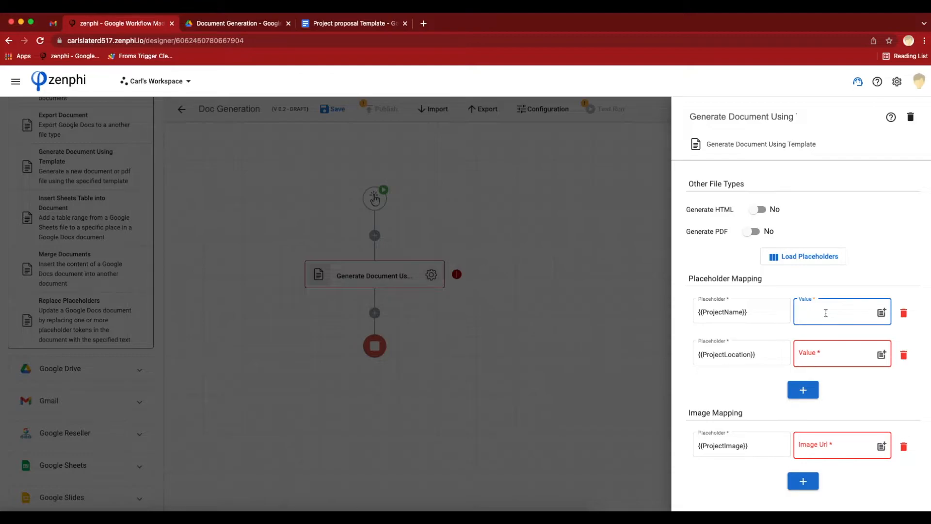
{"action": "type", "text": "My"}
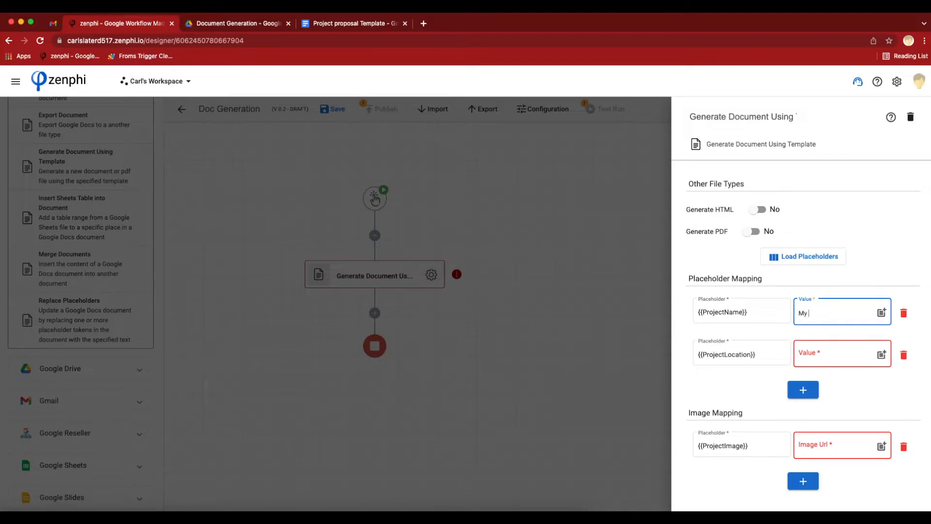
{"action": "type", "text": "2022"}
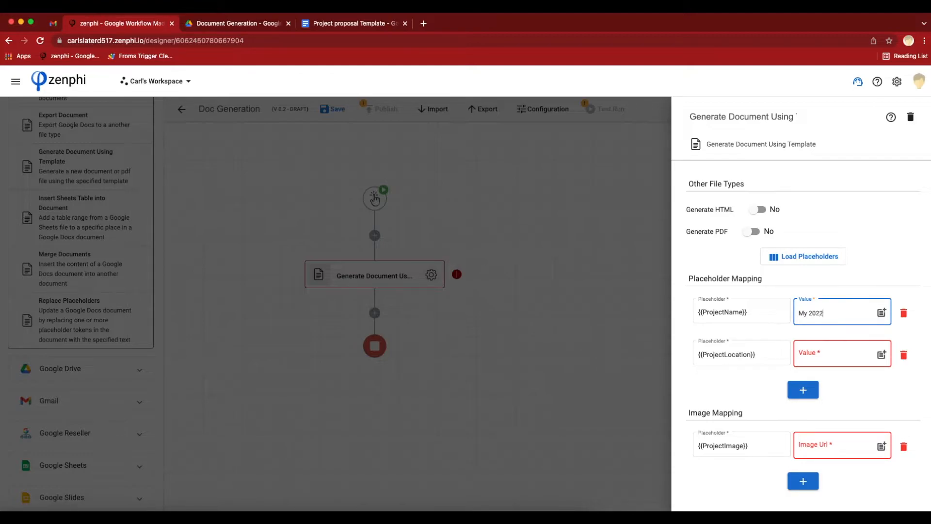
{"action": "type", "text": "Project"}
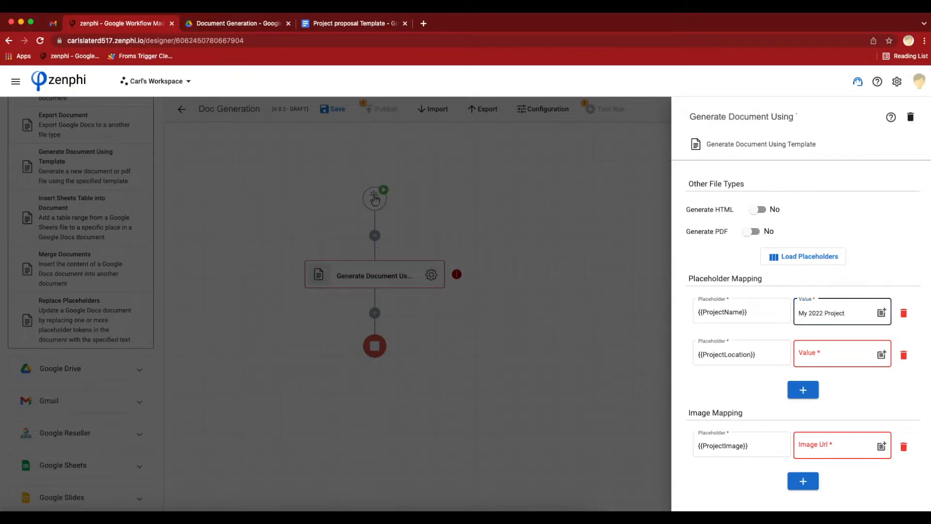
{"action": "type", "text": "Melbourne"}
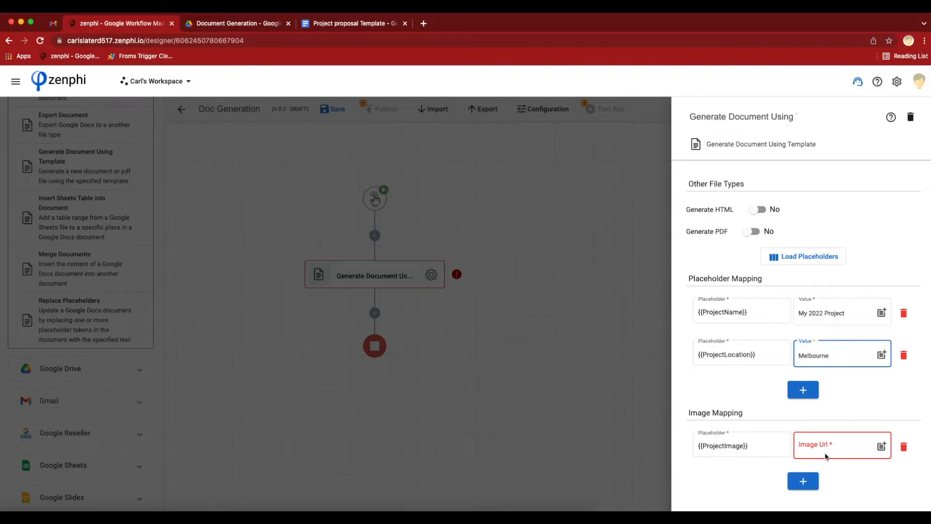
{"action": "left_click", "coordinate": [837, 446]}
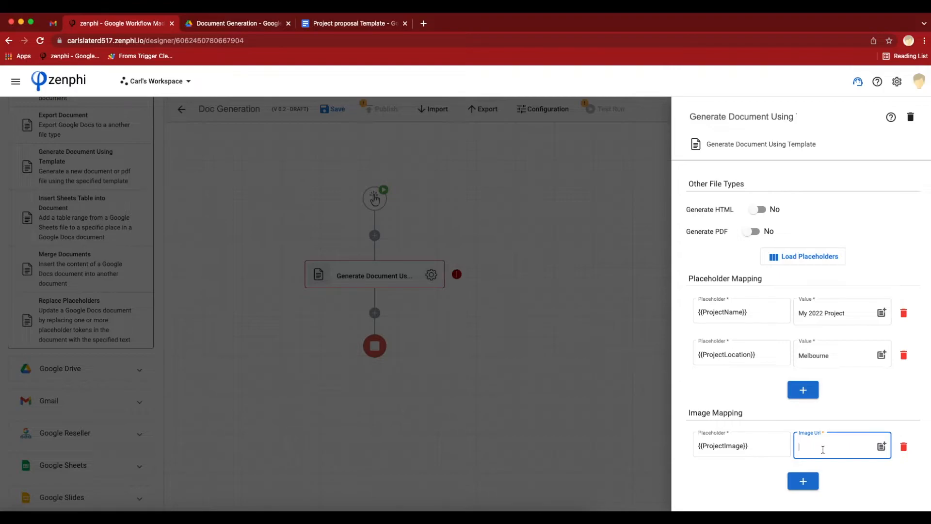
{"action": "mouse_move", "coordinate": [812, 459]}
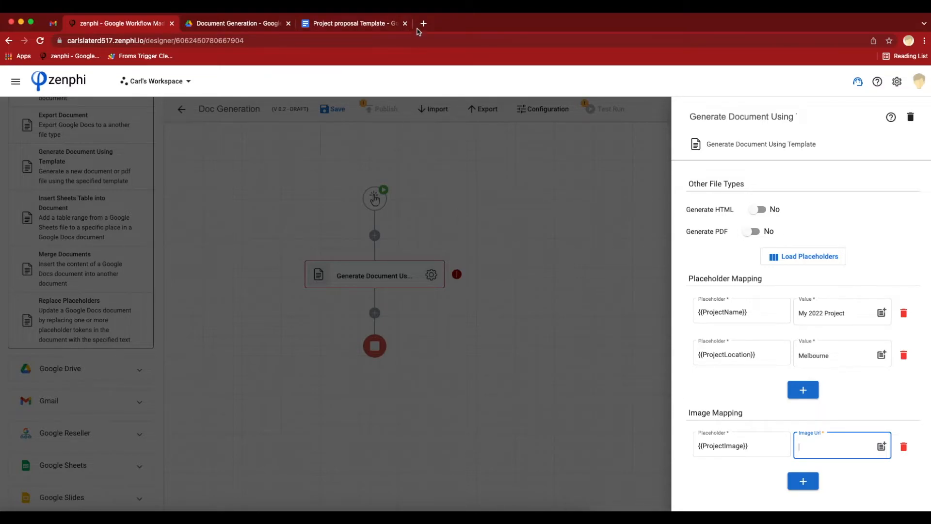
Search images for 'zenphi', copy an image address, then select My Project Photo.png in Drive.
{"action": "left_click", "coordinate": [423, 23]}
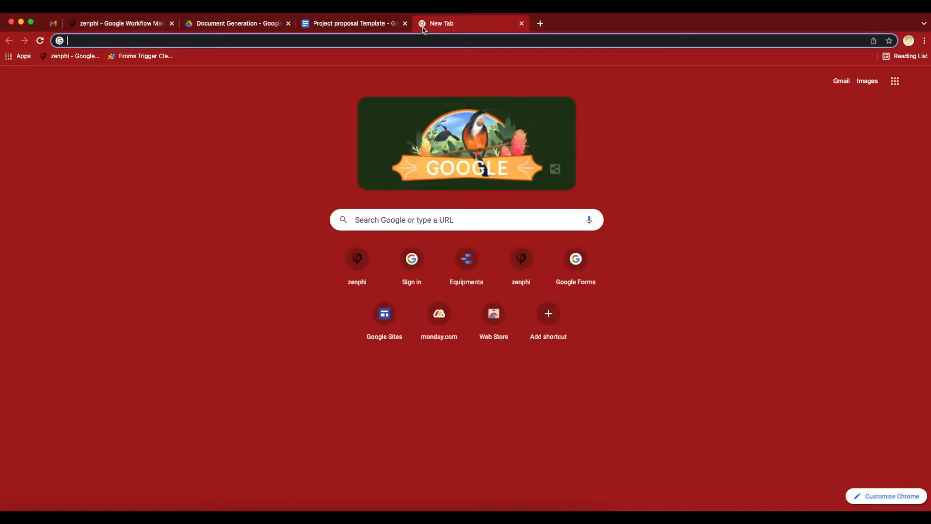
{"action": "type", "text": "zenphi"}
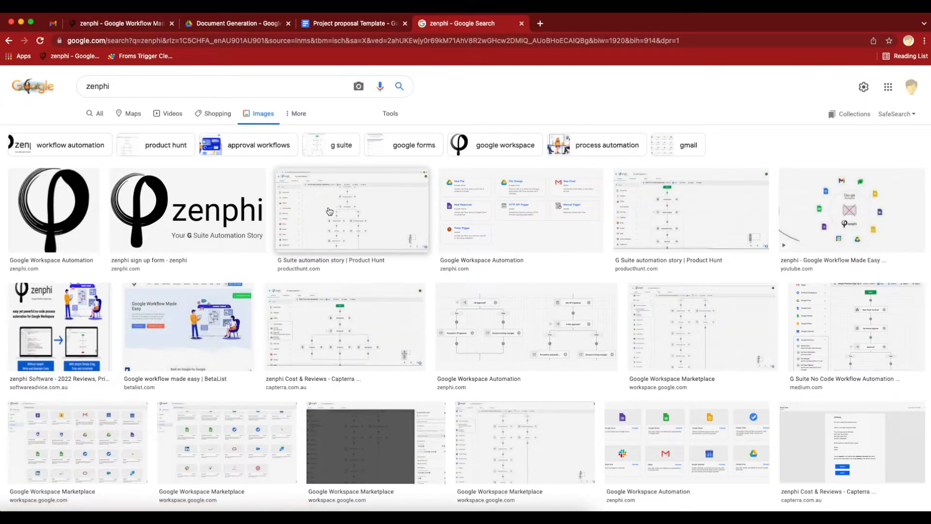
{"action": "right_click", "coordinate": [329, 211]}
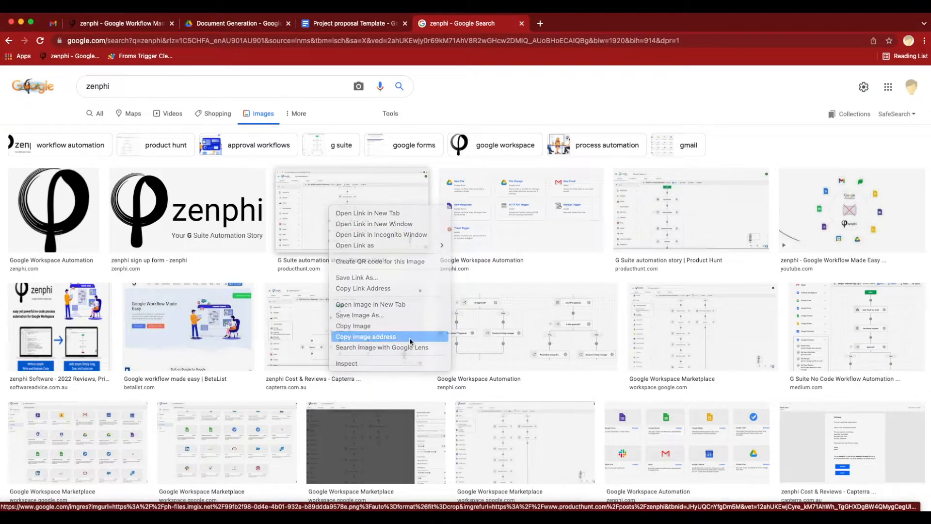
{"action": "left_click", "coordinate": [119, 24]}
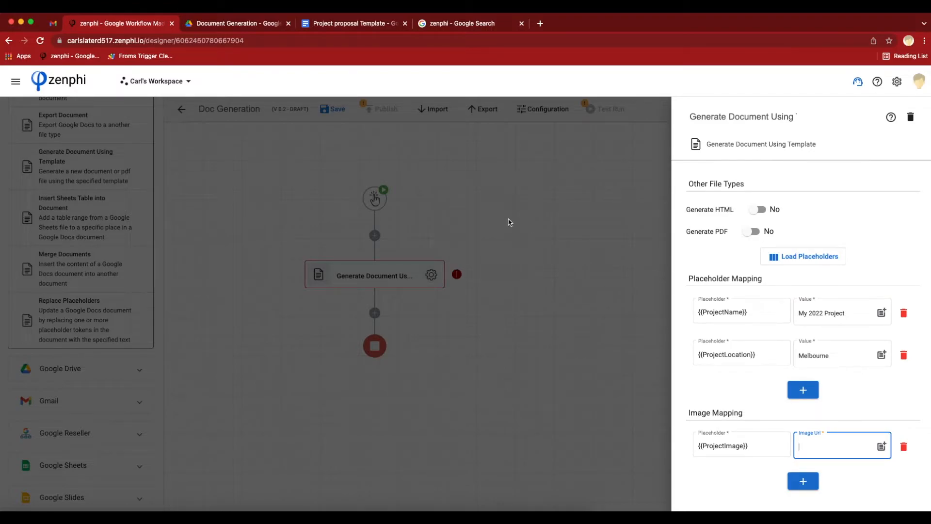
{"action": "mouse_move", "coordinate": [406, 193]}
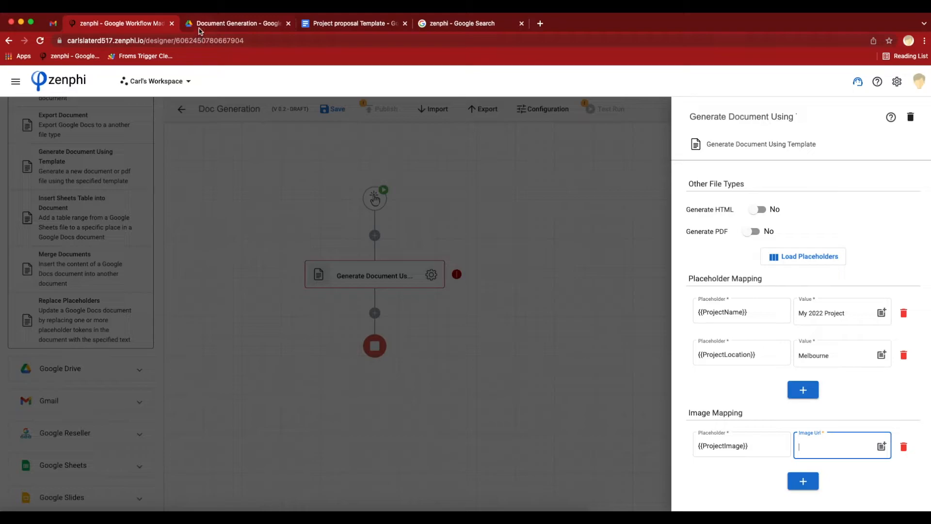
{"action": "left_click", "coordinate": [236, 23]}
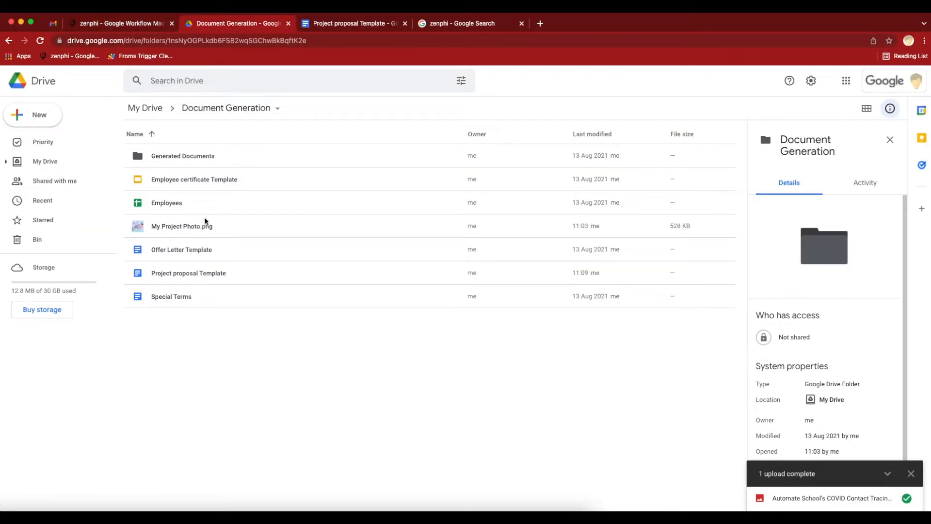
{"action": "mouse_move", "coordinate": [181, 226]}
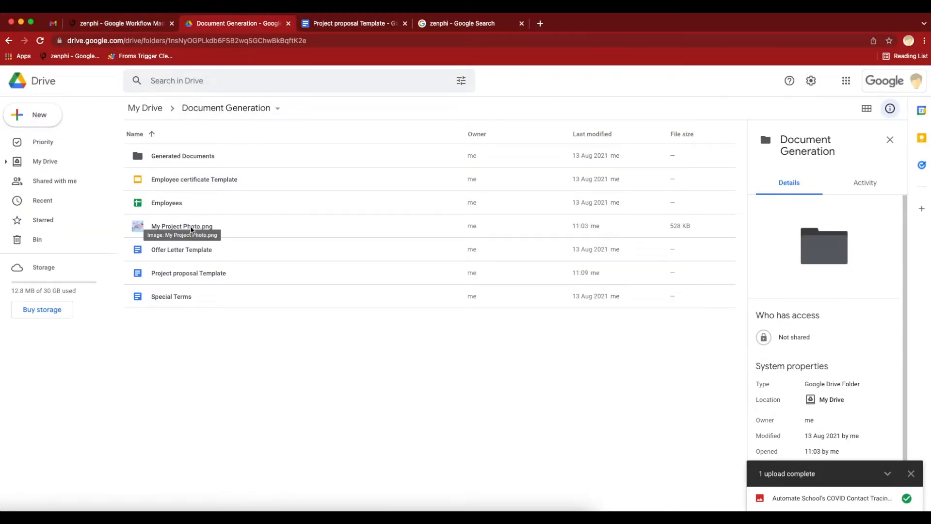
{"action": "left_click", "coordinate": [182, 226]}
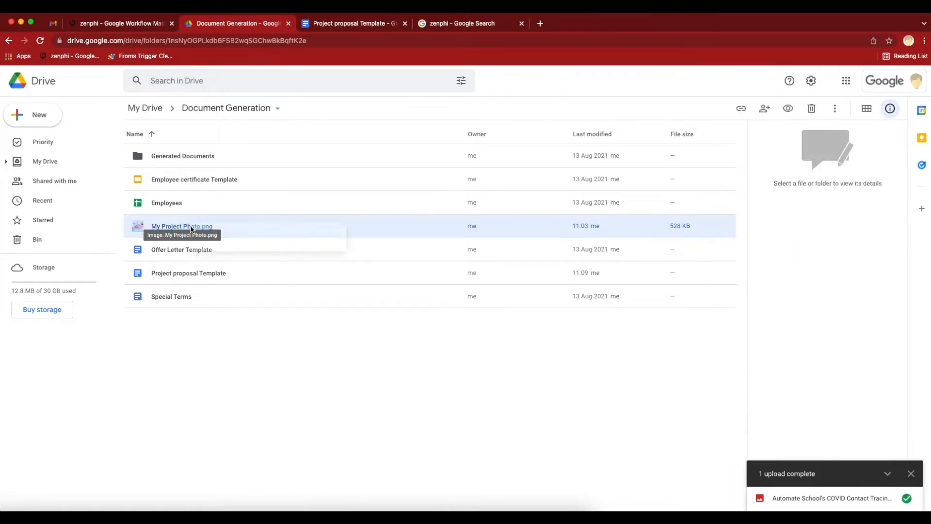
Share My Project Photo.png as 'Anyone with the link' can view and copy its link.
{"action": "right_click", "coordinate": [180, 225]}
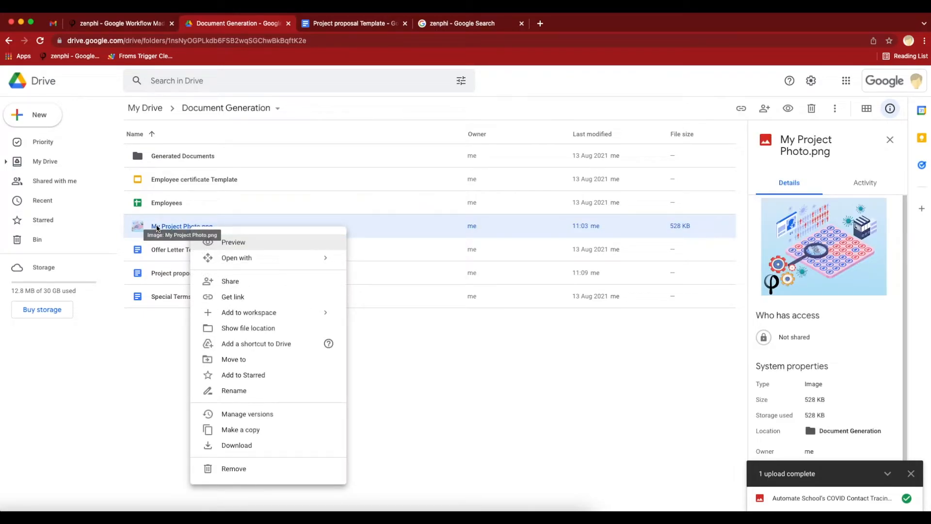
{"action": "mouse_move", "coordinate": [246, 413]}
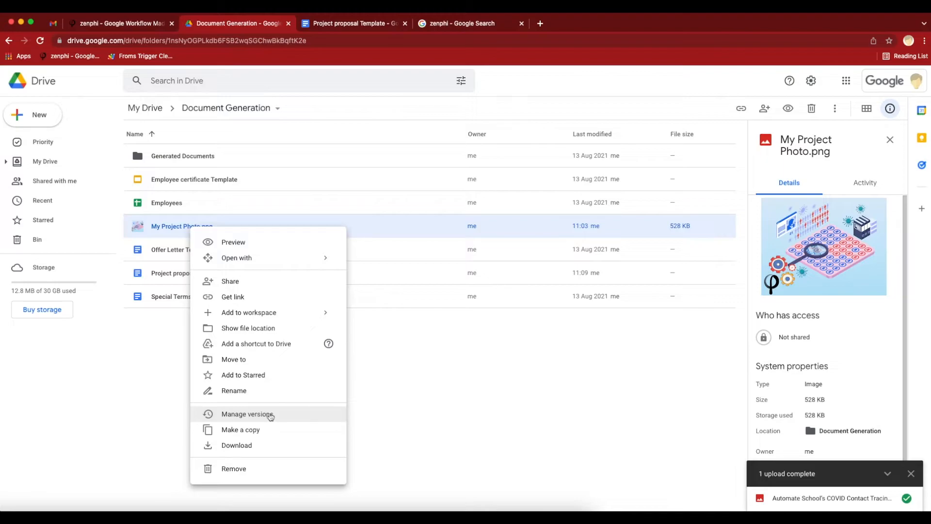
{"action": "left_click", "coordinate": [247, 414]}
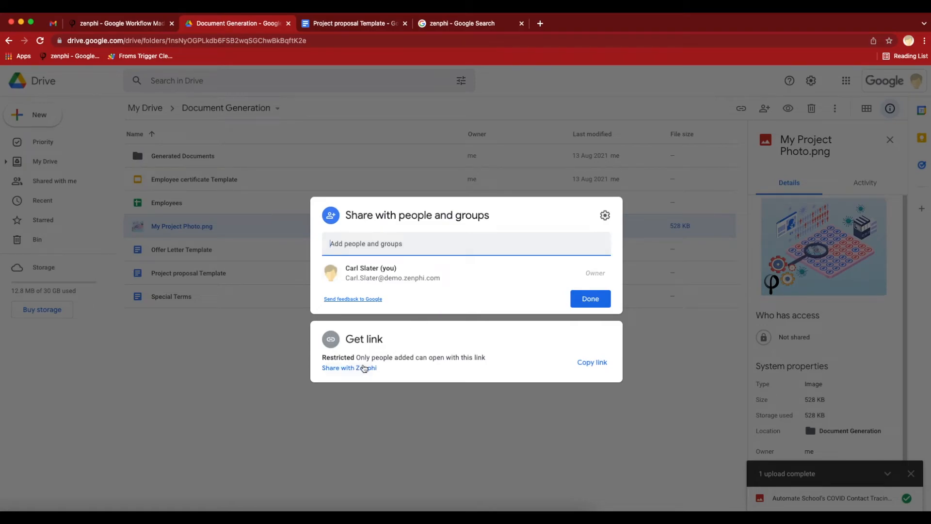
{"action": "mouse_move", "coordinate": [347, 372]}
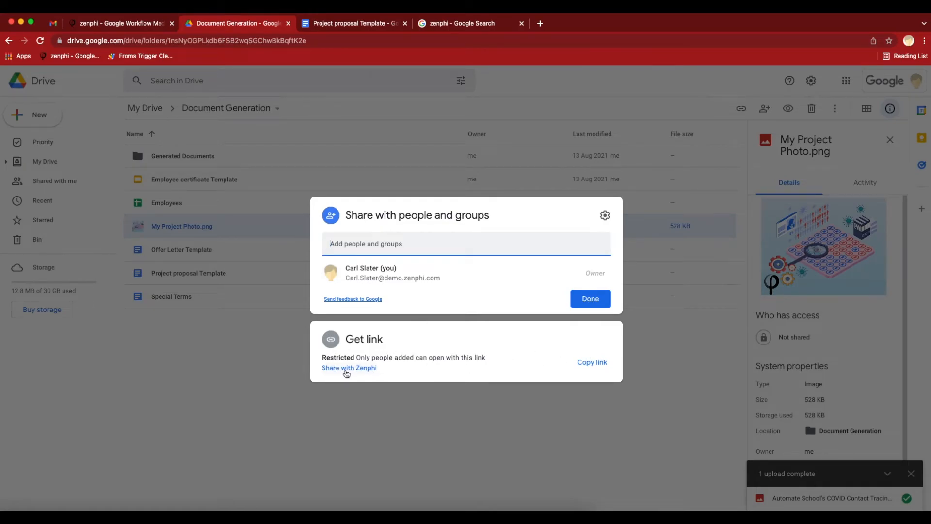
{"action": "left_click", "coordinate": [349, 367]}
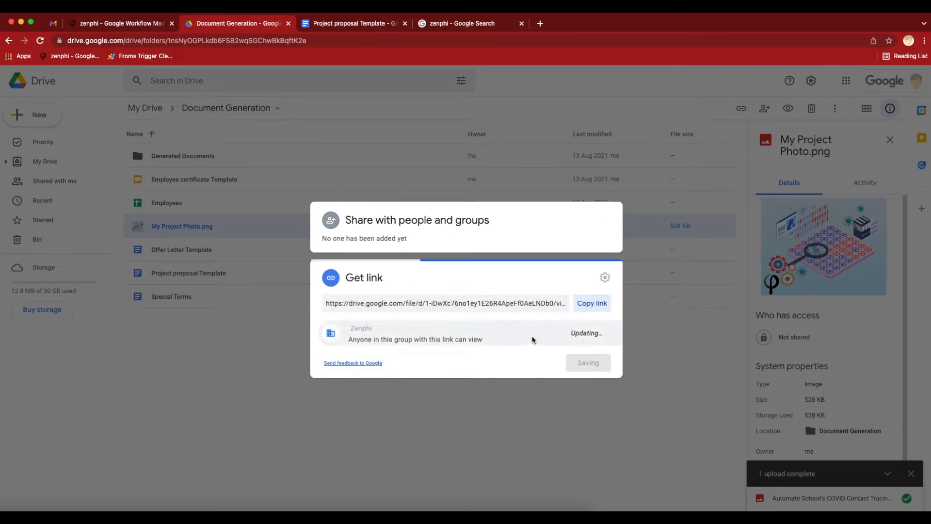
{"action": "left_click", "coordinate": [362, 313]}
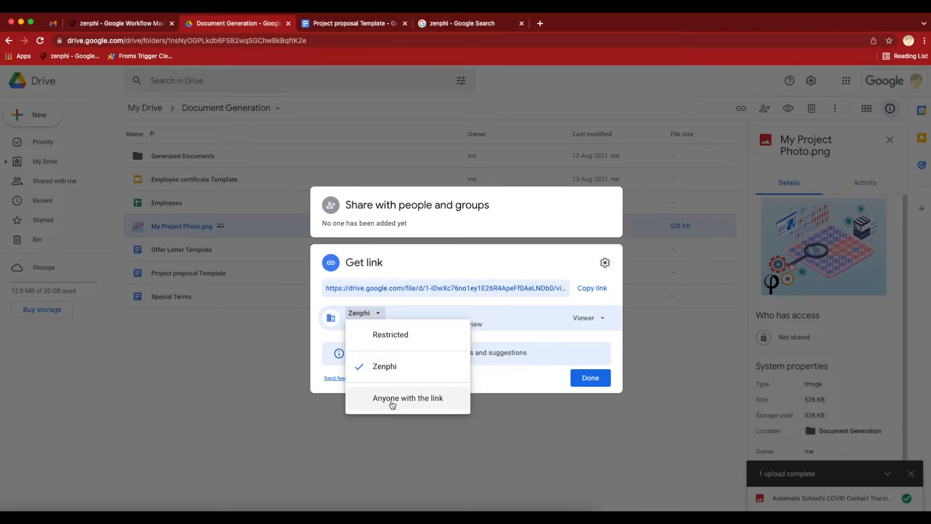
{"action": "left_click", "coordinate": [407, 398]}
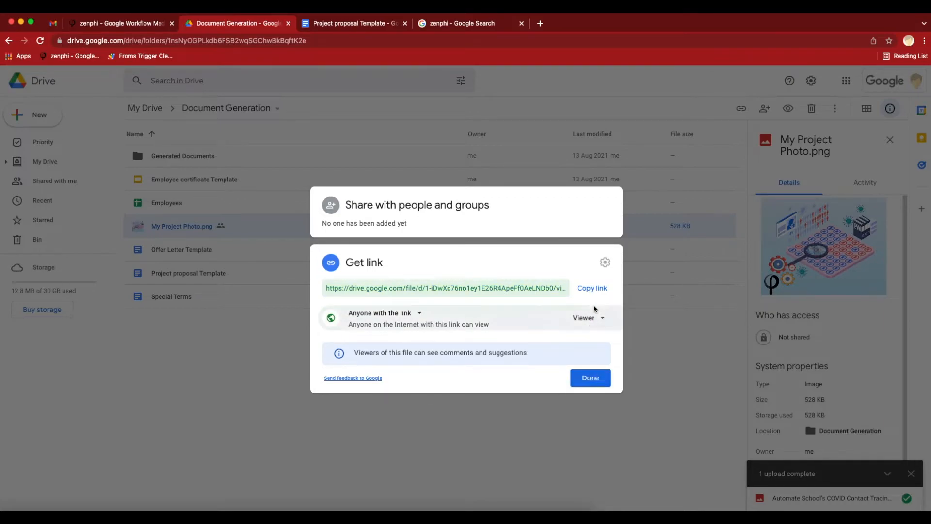
{"action": "left_click", "coordinate": [592, 288]}
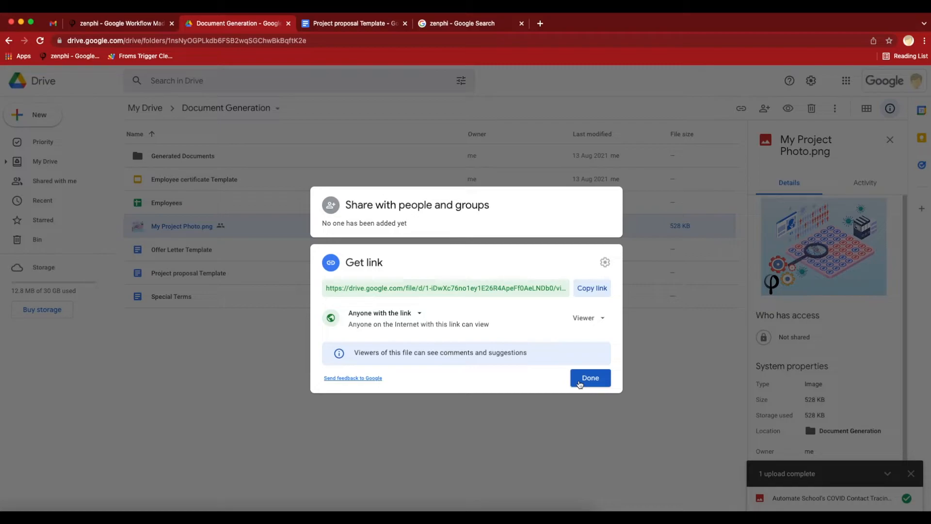
{"action": "left_click", "coordinate": [589, 377]}
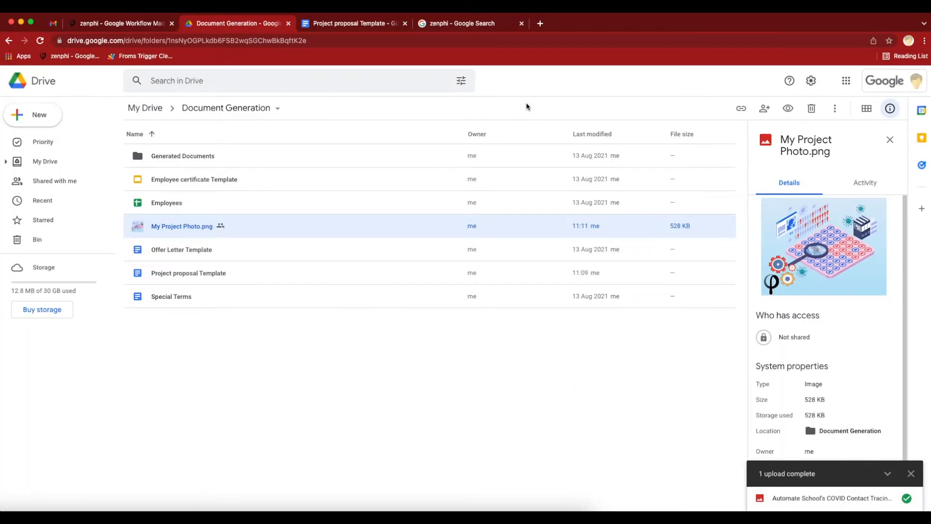
{"action": "left_click", "coordinate": [469, 23]}
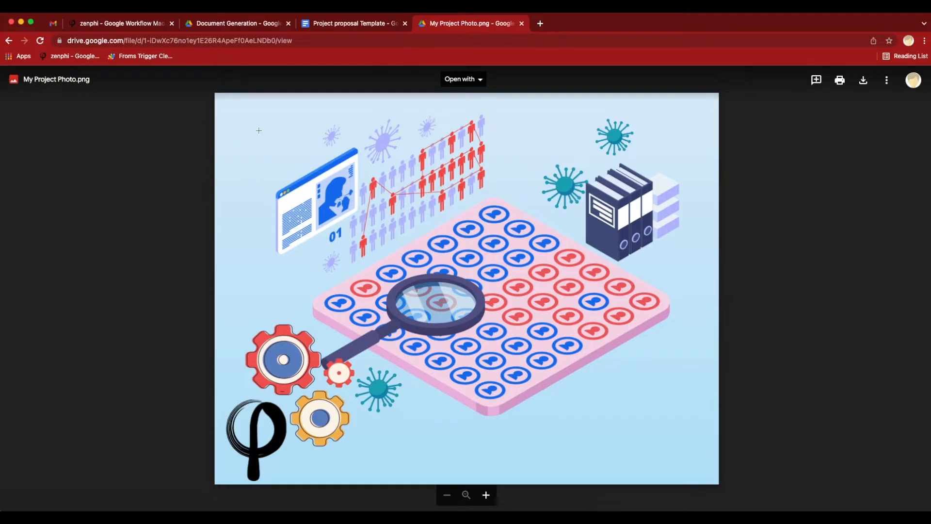
{"action": "mouse_move", "coordinate": [198, 58]}
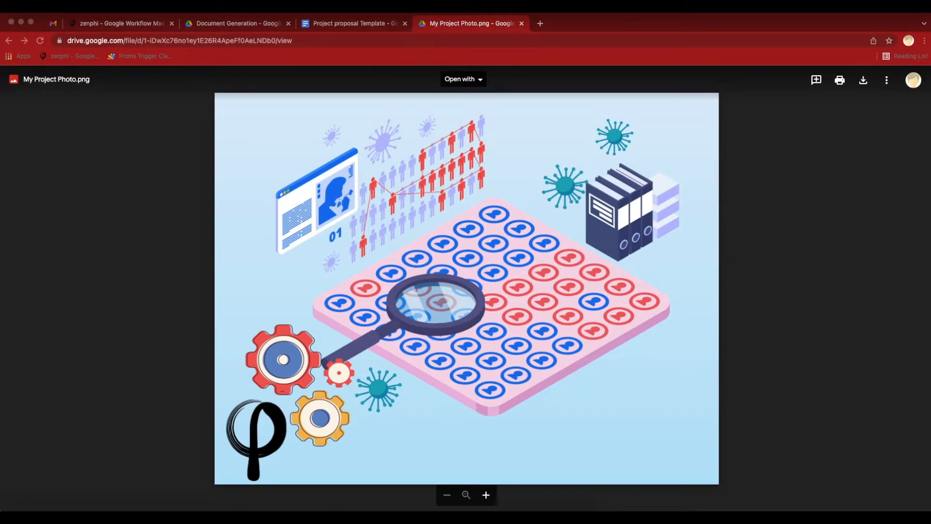
{"action": "mouse_move", "coordinate": [224, 312]}
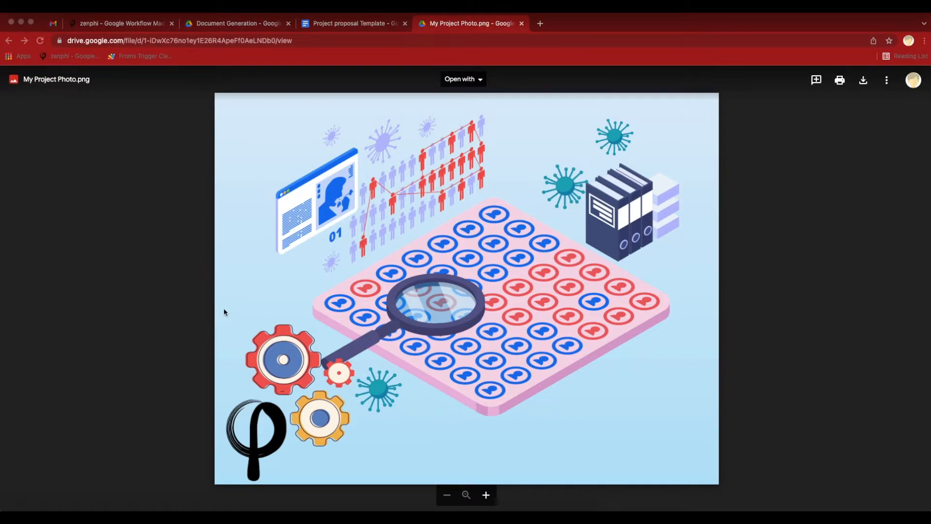
Switch back to the zenphi designer to enter the project image URL.
{"action": "left_click", "coordinate": [119, 23]}
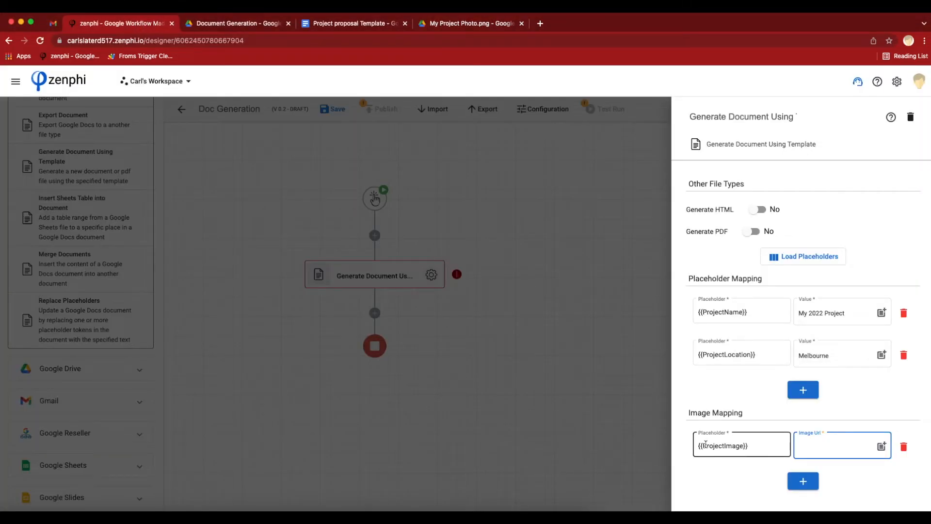
{"action": "type", "text": "https://drive.google.com/uc?id="}
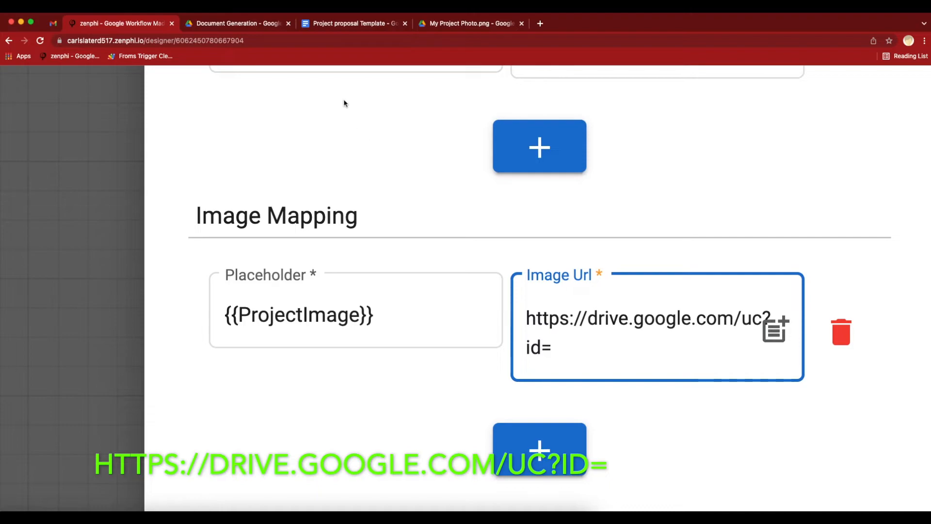
{"action": "left_click", "coordinate": [469, 24]}
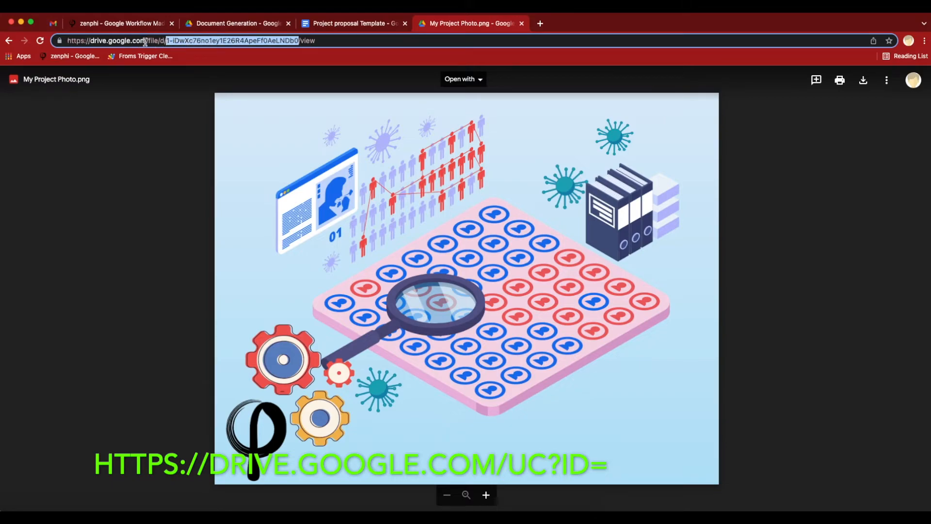
{"action": "mouse_move", "coordinate": [188, 129]}
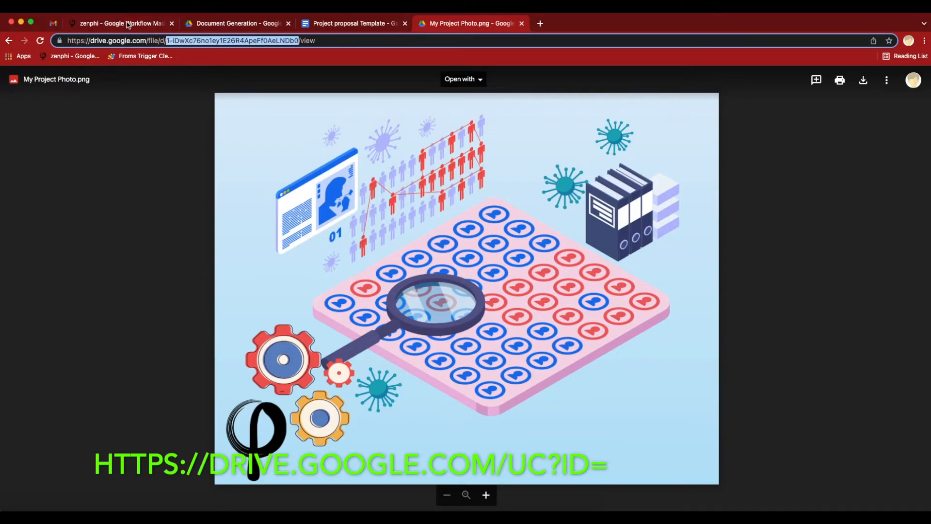
{"action": "left_click", "coordinate": [119, 23]}
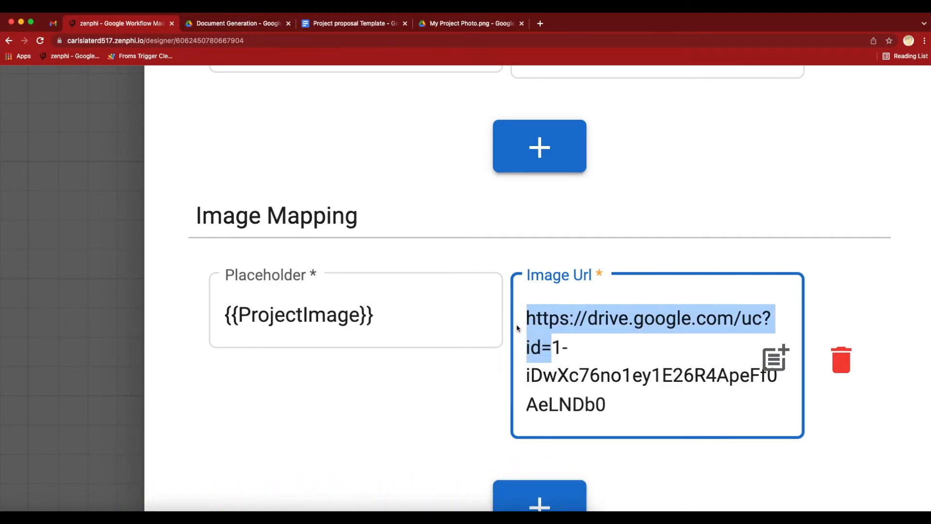
{"action": "scroll", "scroll_direction": "down", "scroll_amount": 3}
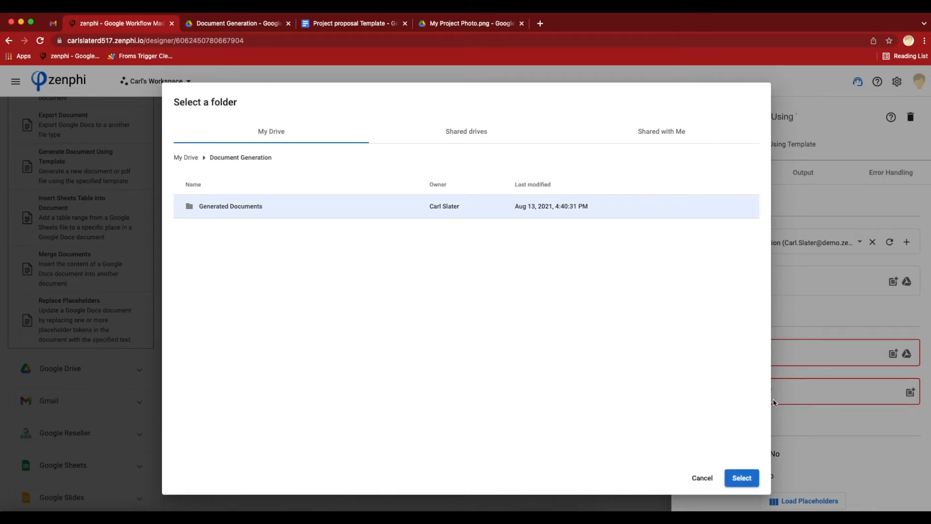
Save output to the Generated Documents folder with filename 'My 2022 Project Doc'.
{"action": "left_click", "coordinate": [741, 477]}
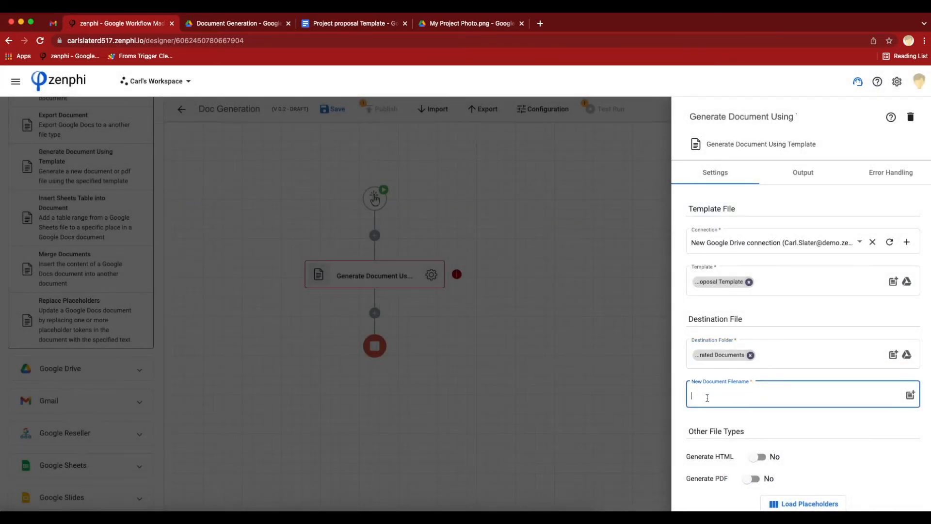
{"action": "type", "text": "My"}
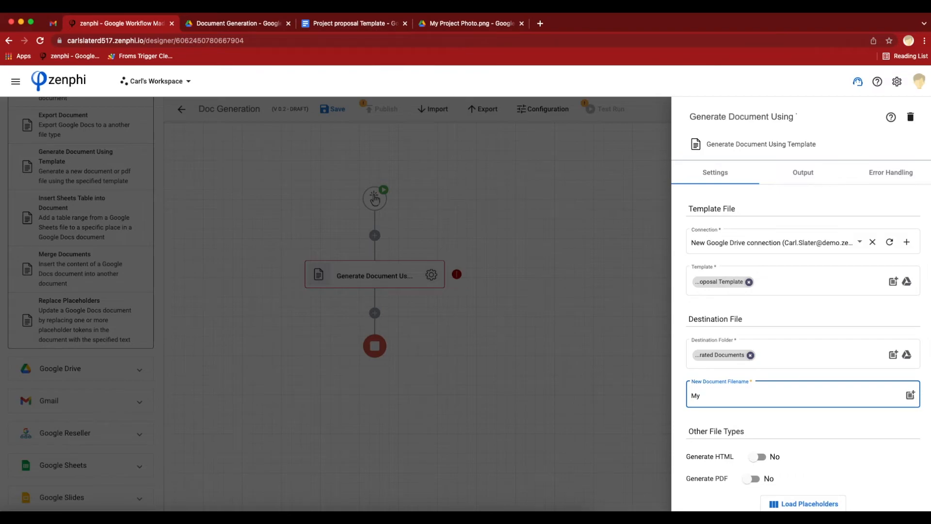
{"action": "type", "text": "2022"}
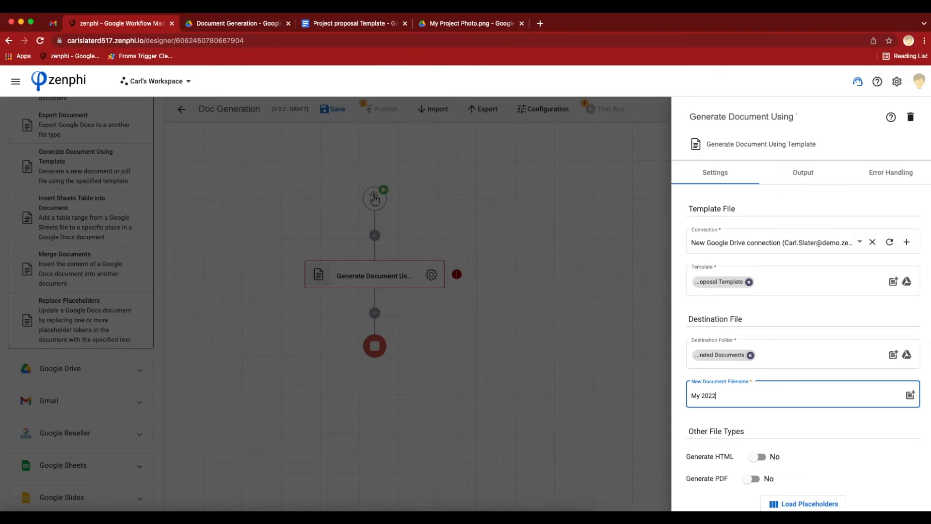
{"action": "type", "text": "Project Do"}
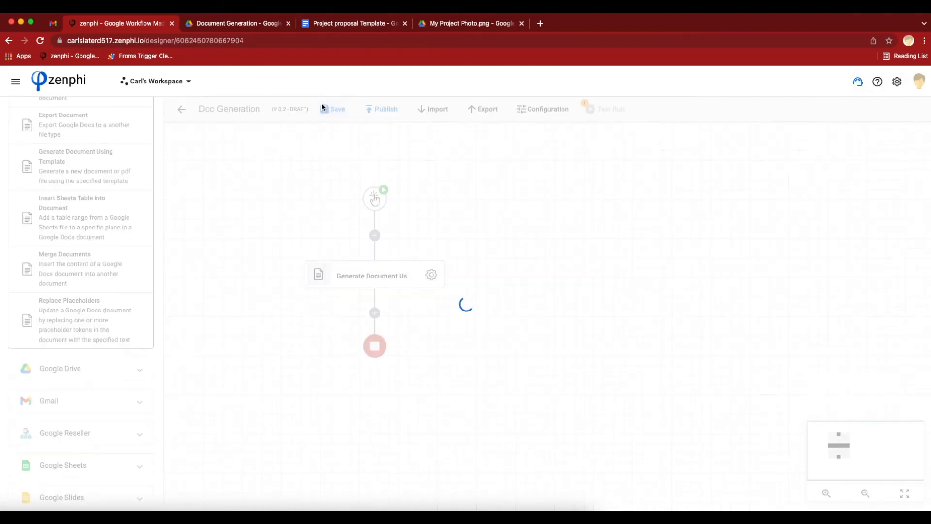
Start a new test instance of the Doc Generation flow from Test Run.
{"action": "left_click", "coordinate": [610, 109]}
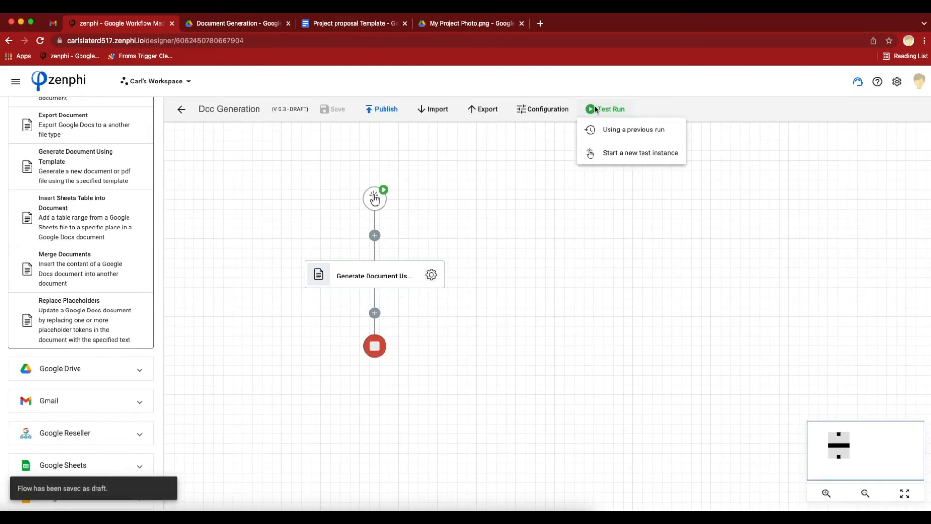
{"action": "left_click", "coordinate": [639, 153]}
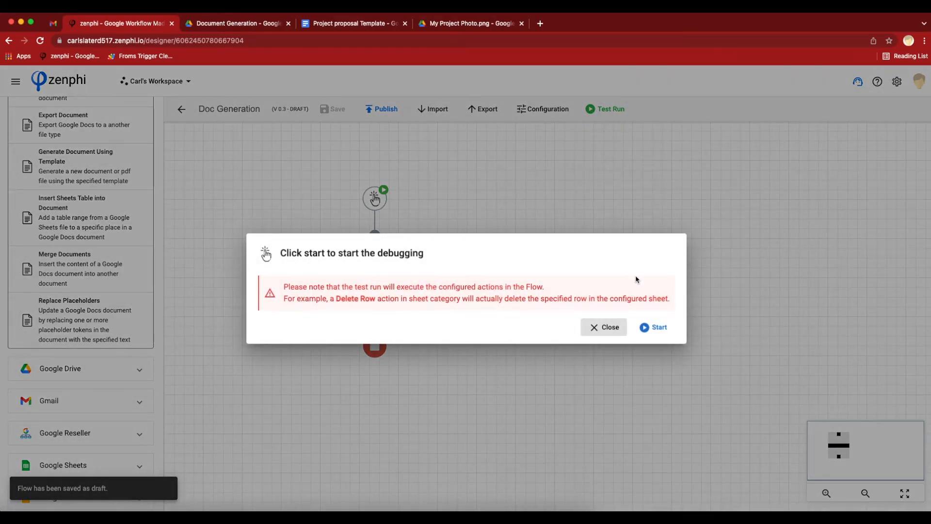
{"action": "left_click", "coordinate": [652, 327]}
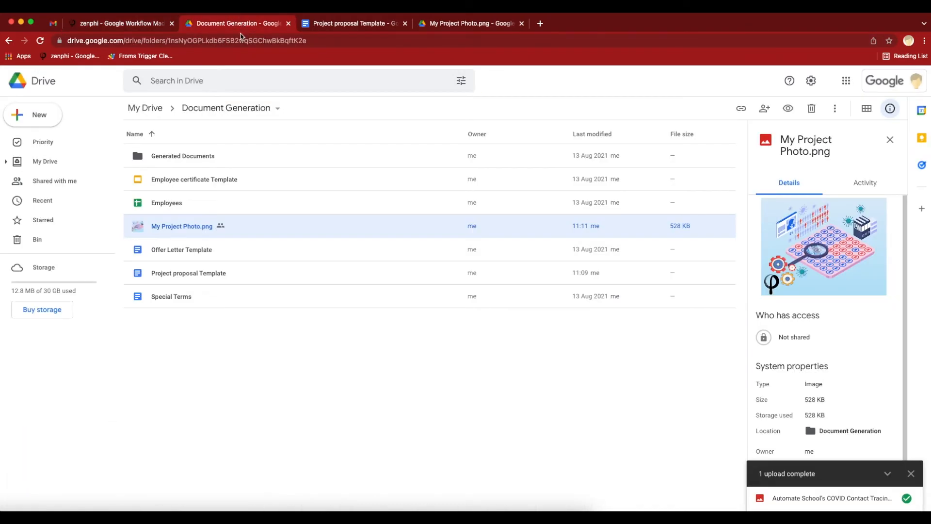
Open the Generated Documents folder, then open the generated My 2022 Project Doc file.
{"action": "double_click", "coordinate": [182, 156]}
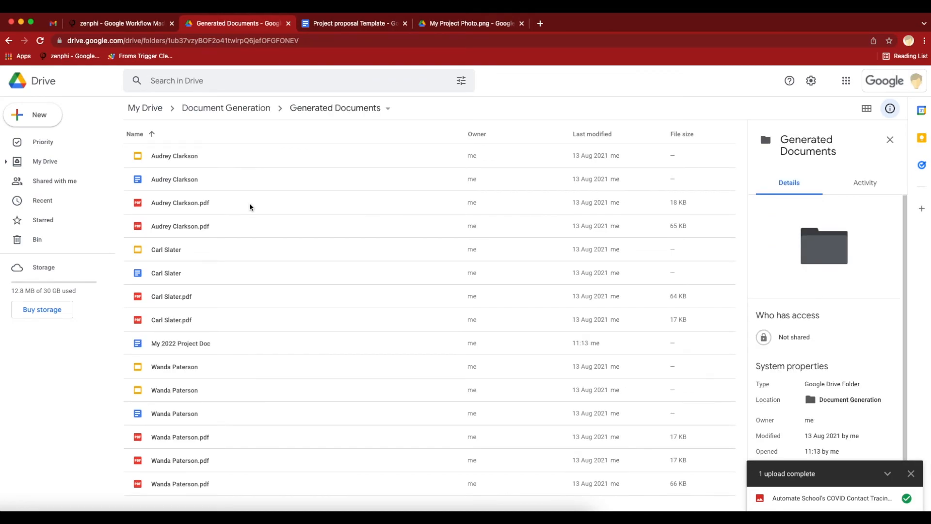
{"action": "left_click", "coordinate": [180, 343]}
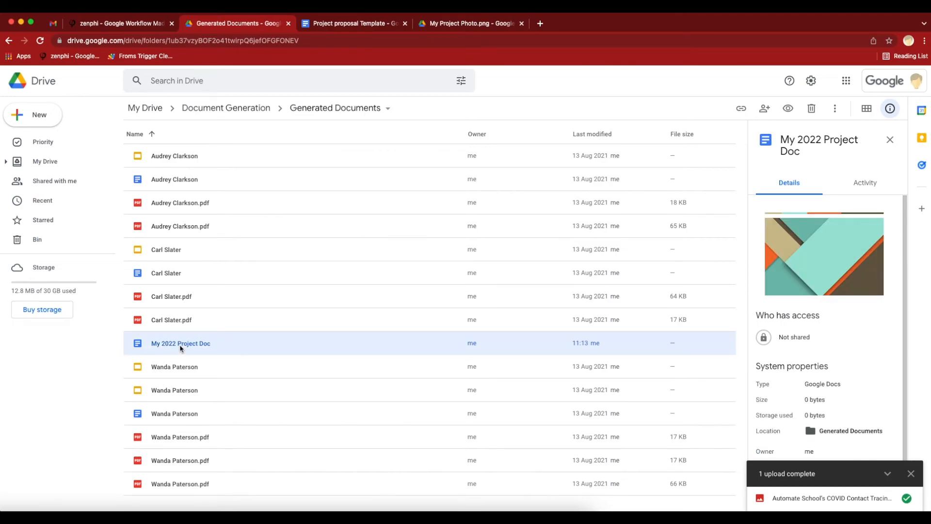
{"action": "mouse_move", "coordinate": [181, 344]}
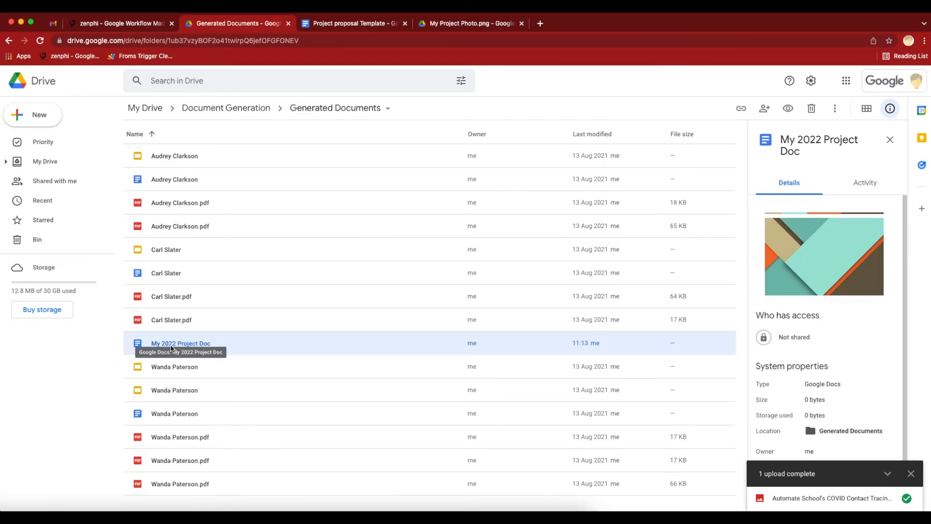
{"action": "double_click", "coordinate": [180, 343]}
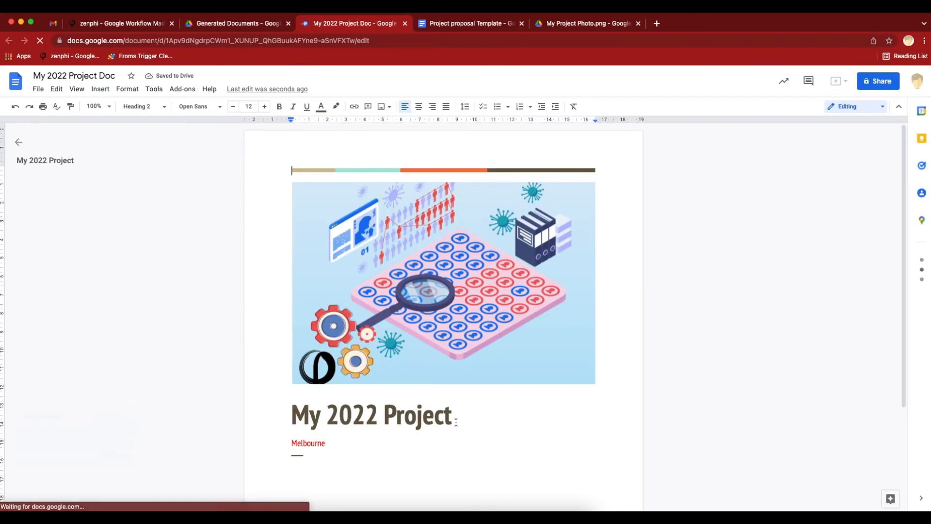
{"action": "triple_click", "coordinate": [371, 414]}
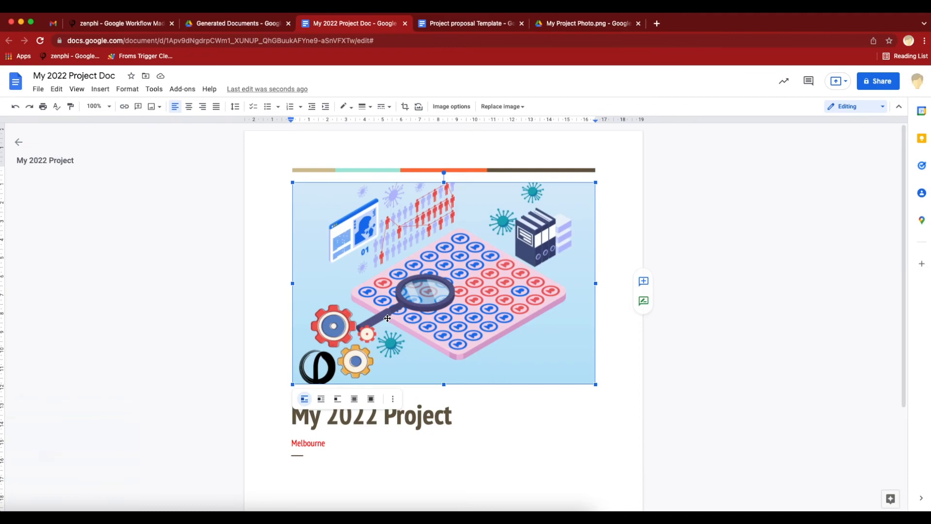
{"action": "right_click", "coordinate": [387, 318]}
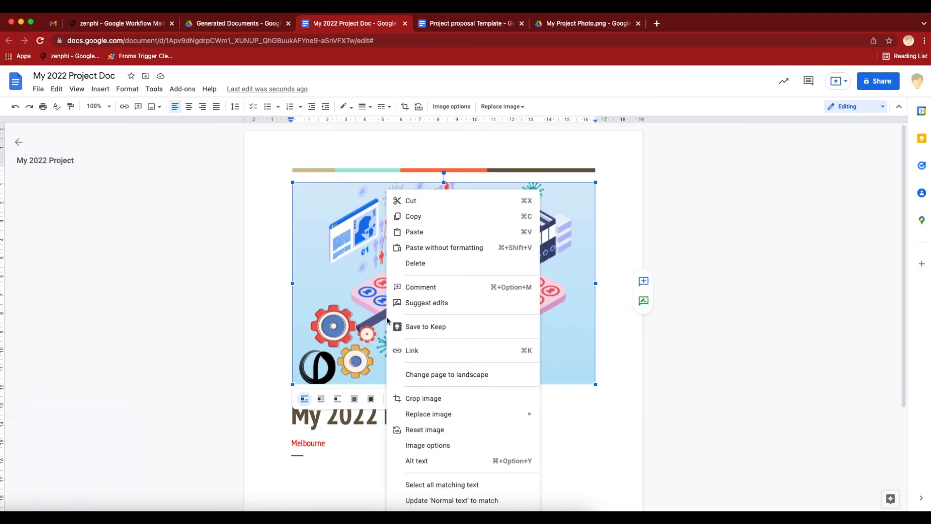
{"action": "mouse_move", "coordinate": [564, 279]}
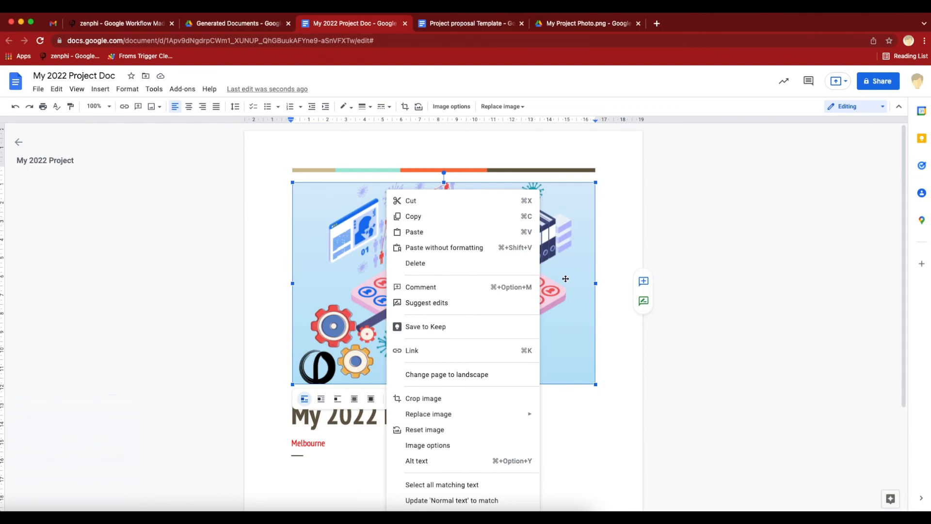
{"action": "mouse_move", "coordinate": [606, 280]}
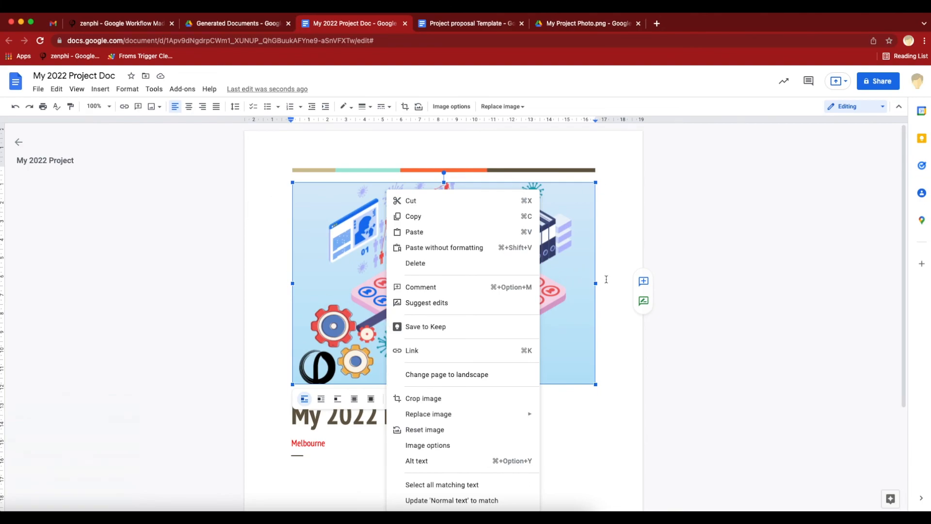
{"action": "left_click", "coordinate": [474, 306]}
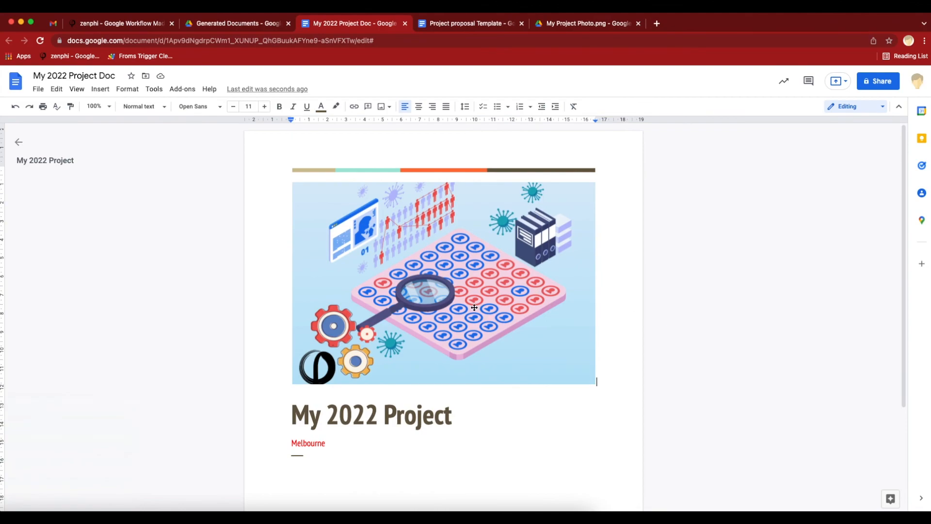